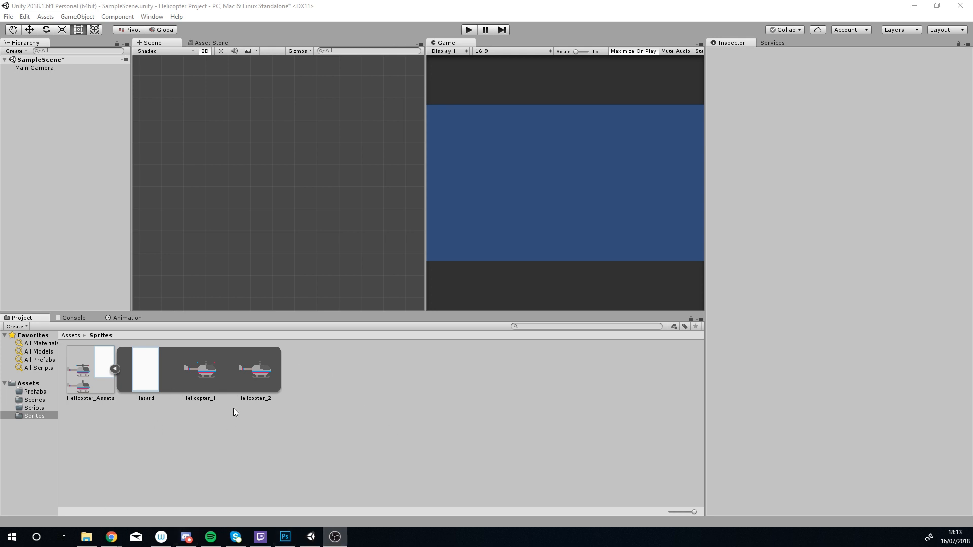
pyautogui.moveTo(257, 378)
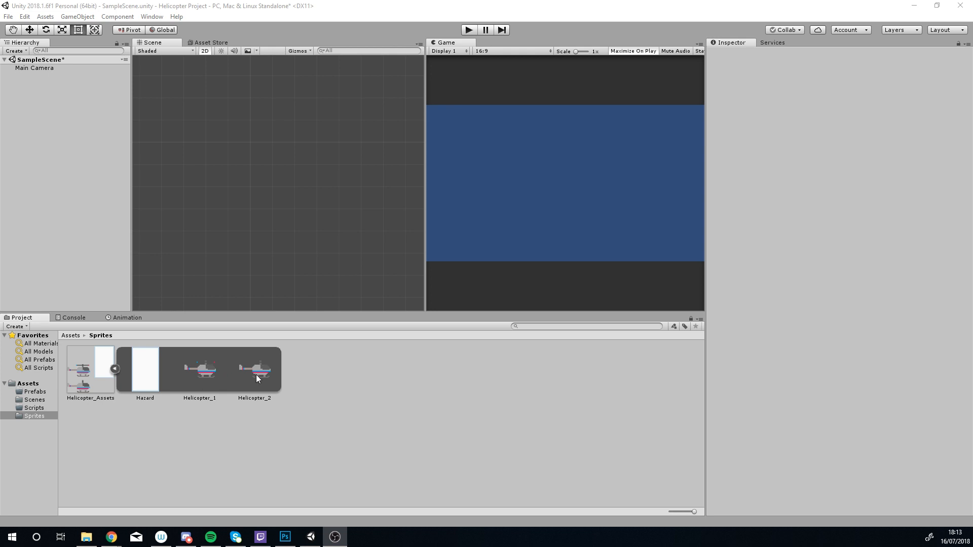
pyautogui.moveTo(244, 377)
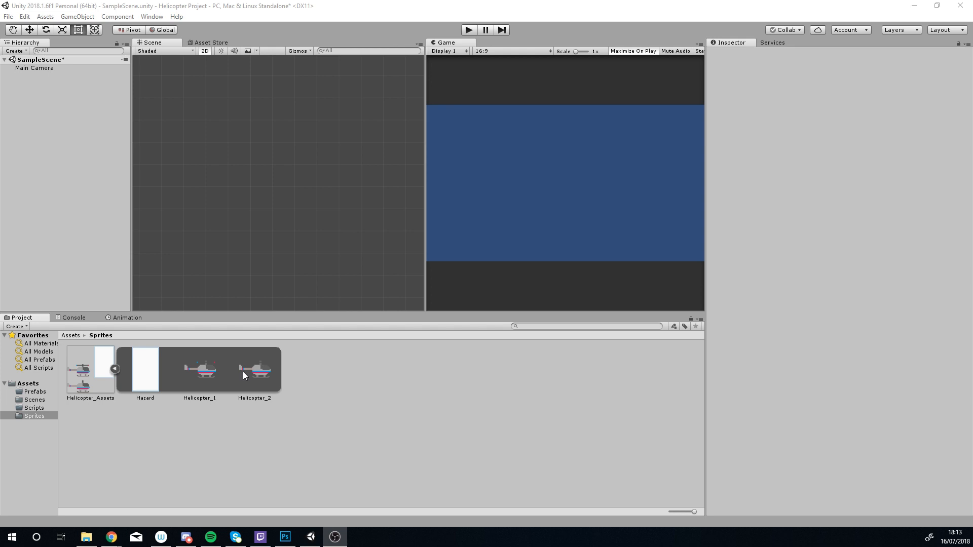
pyautogui.moveTo(252, 373)
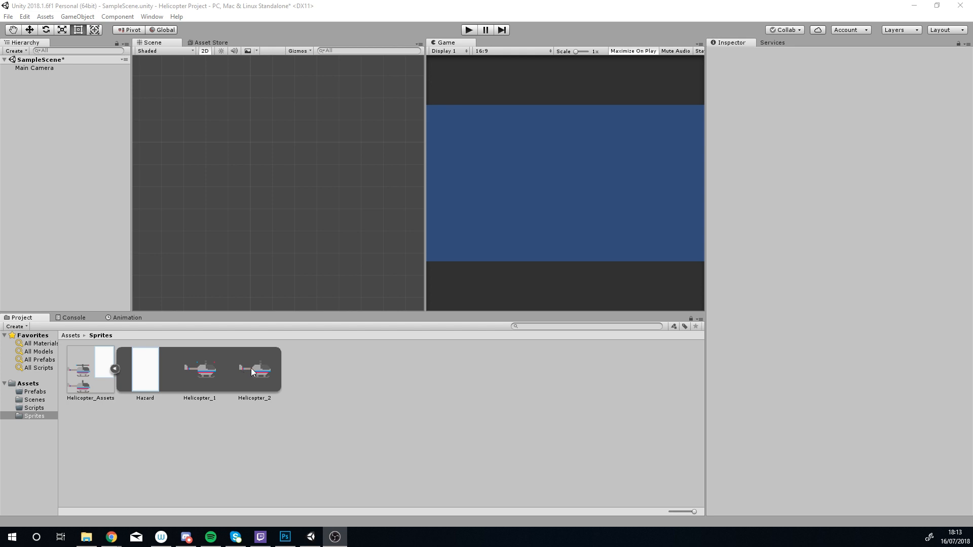
# Select the Helicopter_1 sprite in the Sprites folder to show it in the Inspector.
pyautogui.click(200, 369)
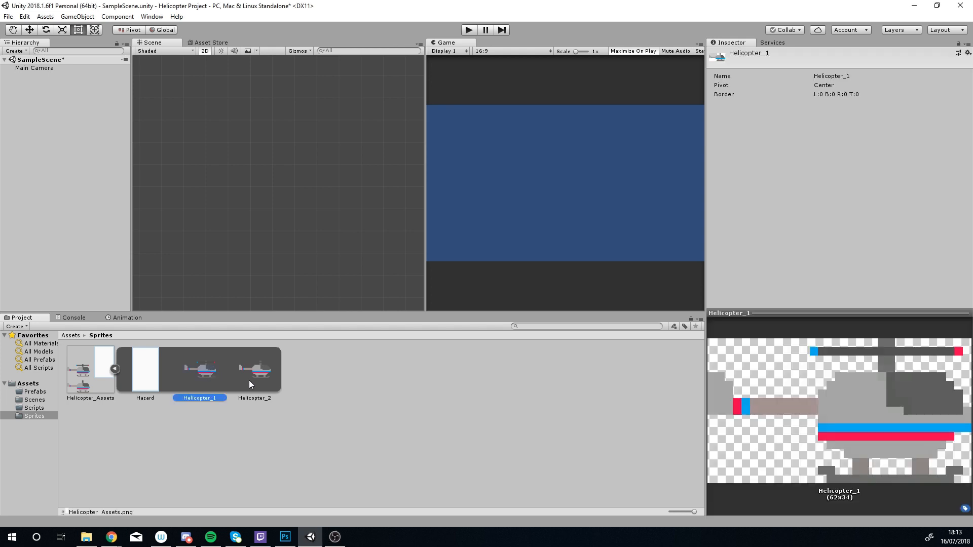
# Select both helicopter sprites and start naming the new animation 'Heli…' in the save dialog.
pyautogui.click(253, 369)
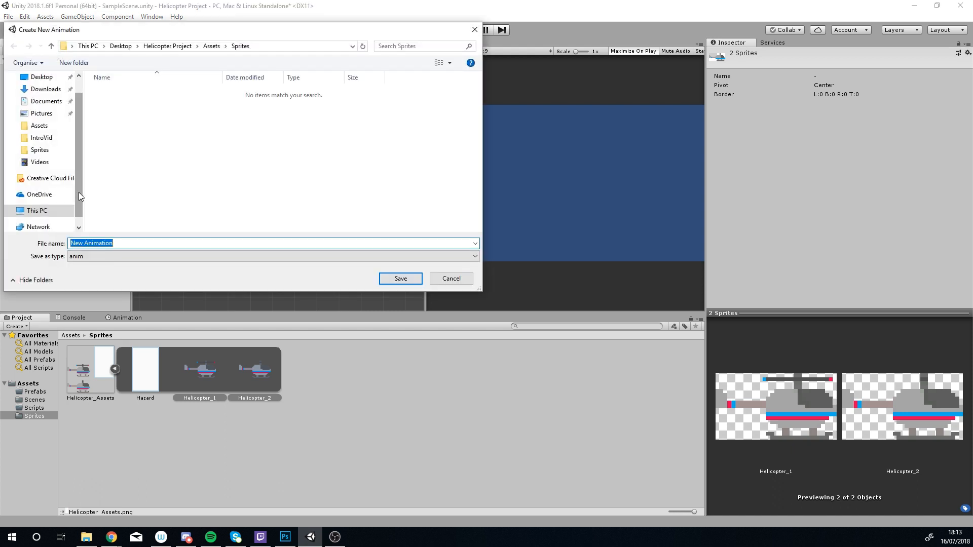
pyautogui.moveTo(195, 125)
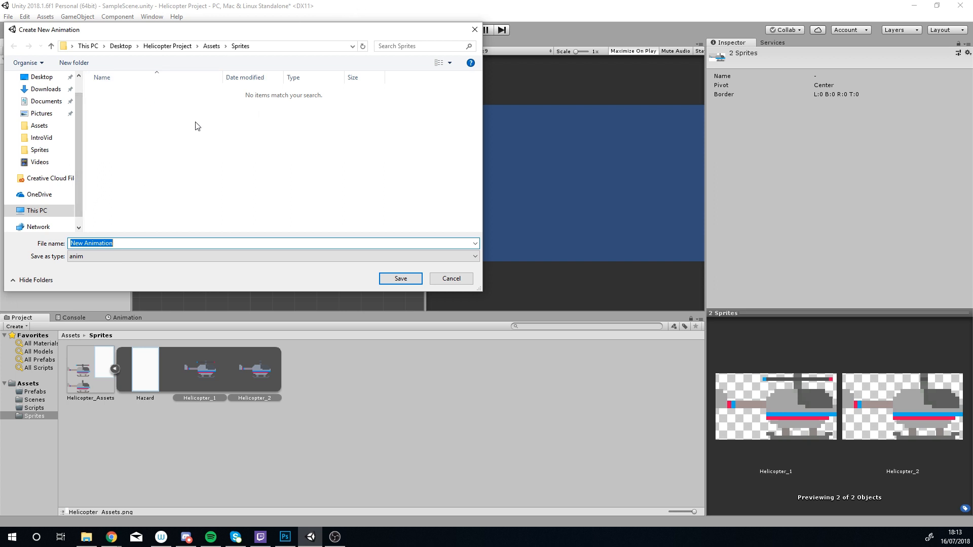
pyautogui.moveTo(62, 39)
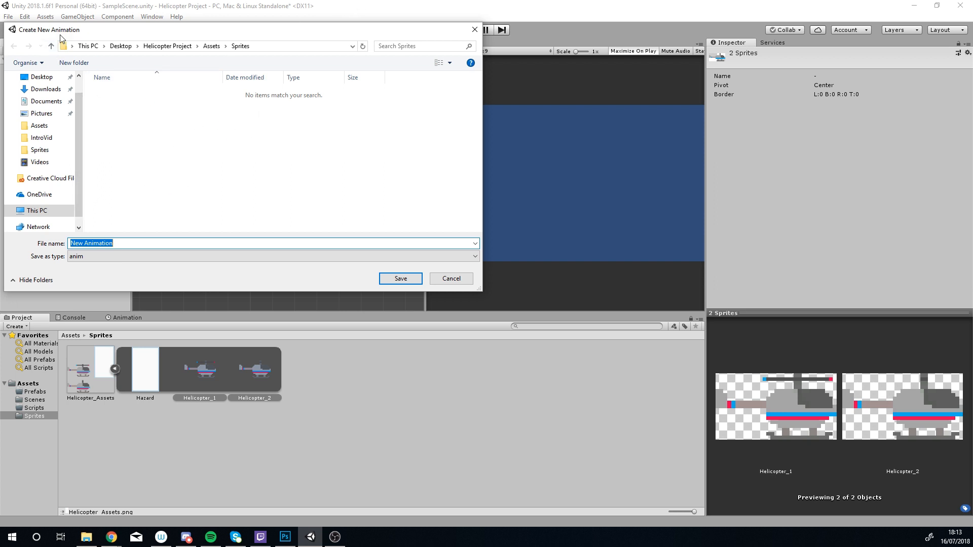
pyautogui.moveTo(240, 206)
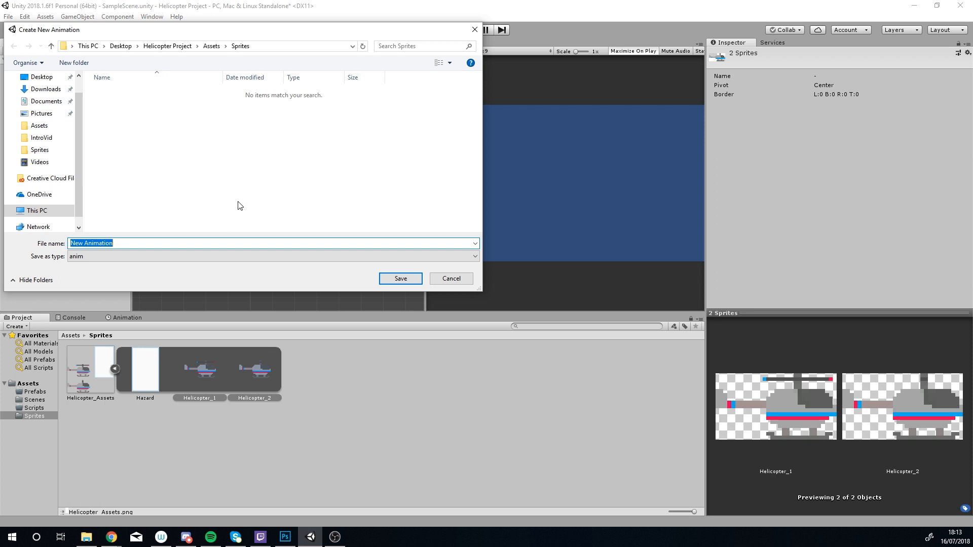
pyautogui.write('Helicopter_')
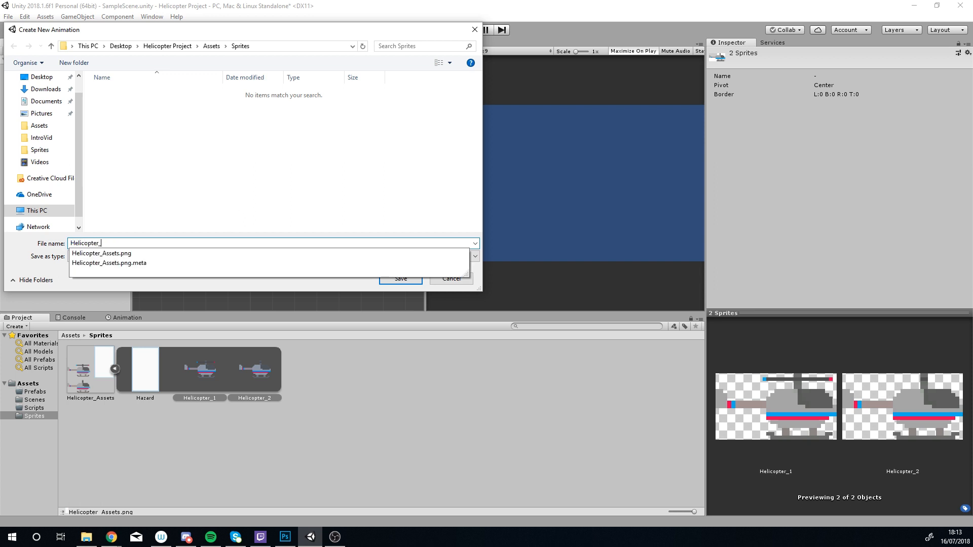
# Save the Helicopter_Flight animation, placing an animated Helicopter_1 object in the scene.
pyautogui.click(399, 277)
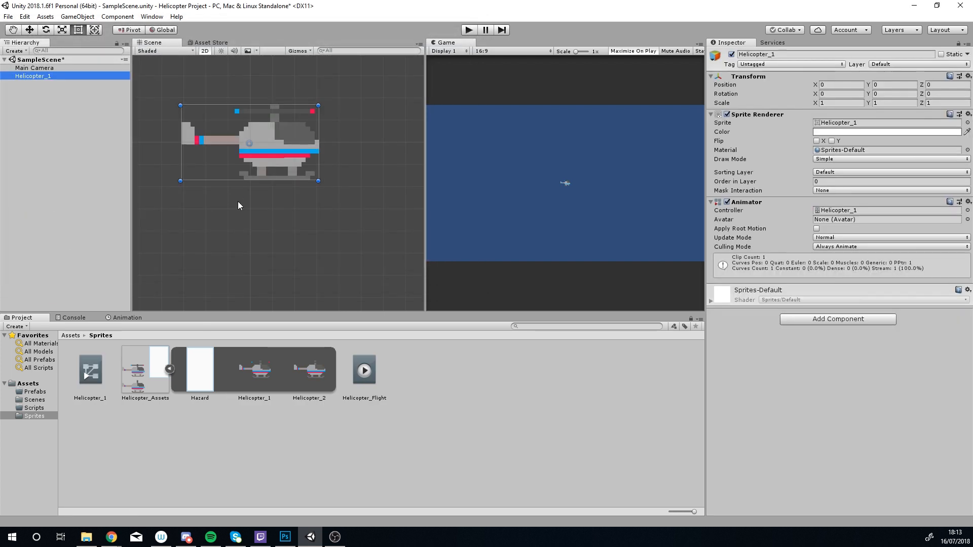
pyautogui.moveTo(712, 446)
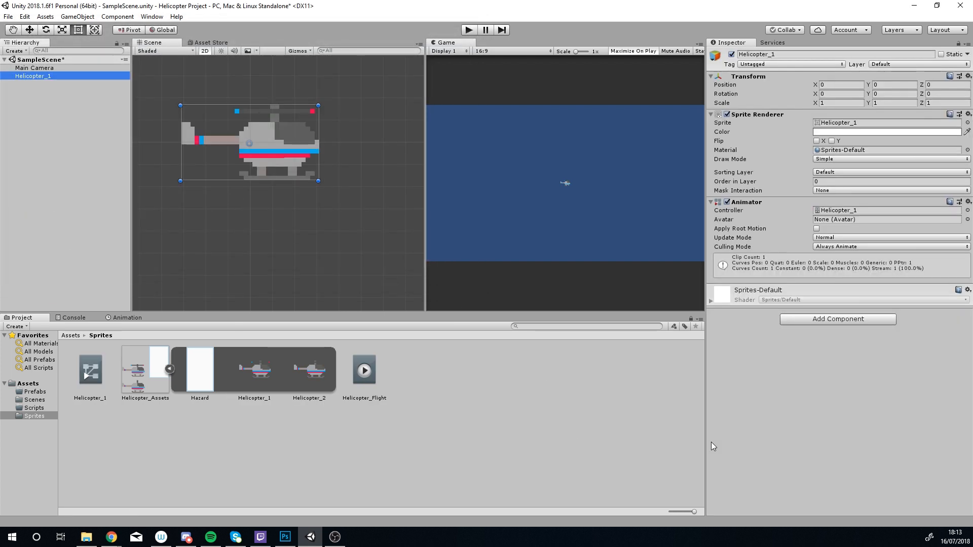
pyautogui.moveTo(524, 192)
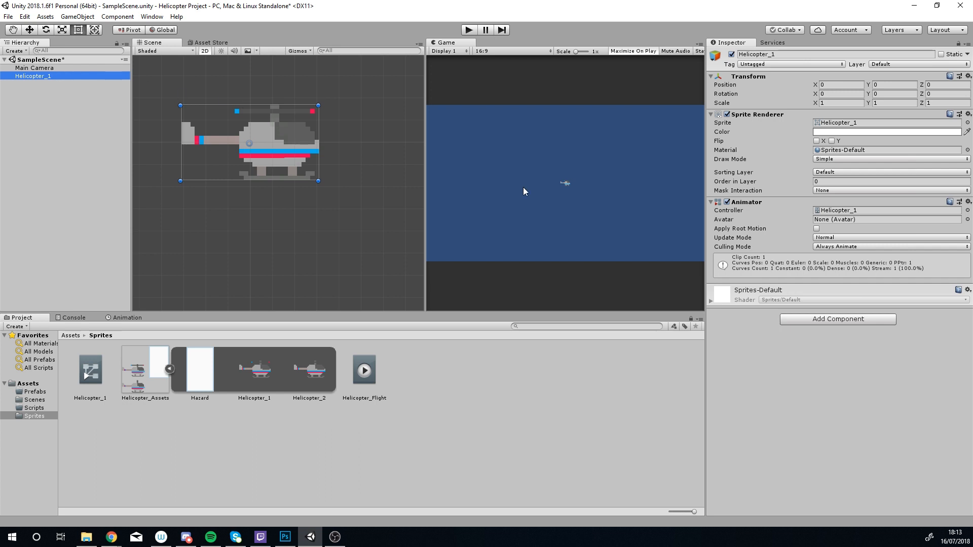
pyautogui.moveTo(766, 219)
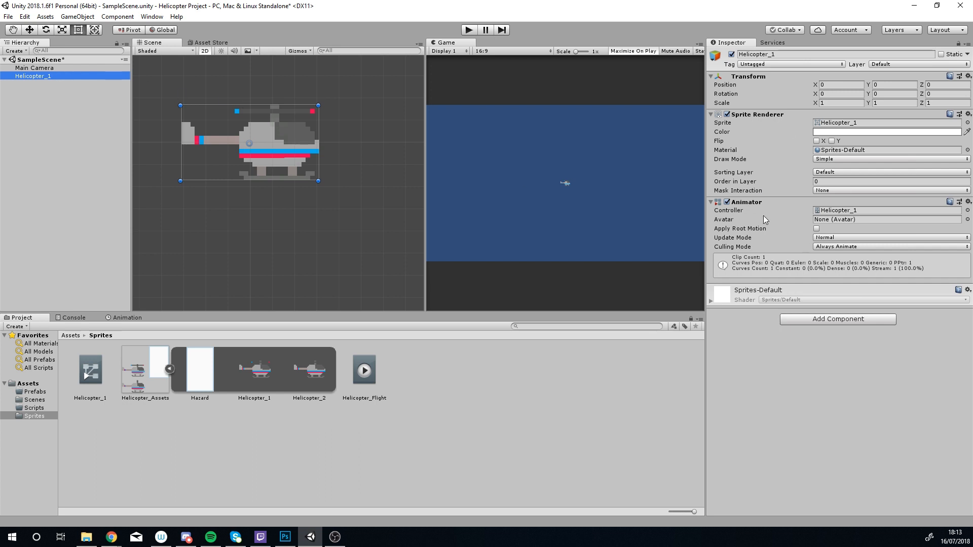
pyautogui.moveTo(748, 251)
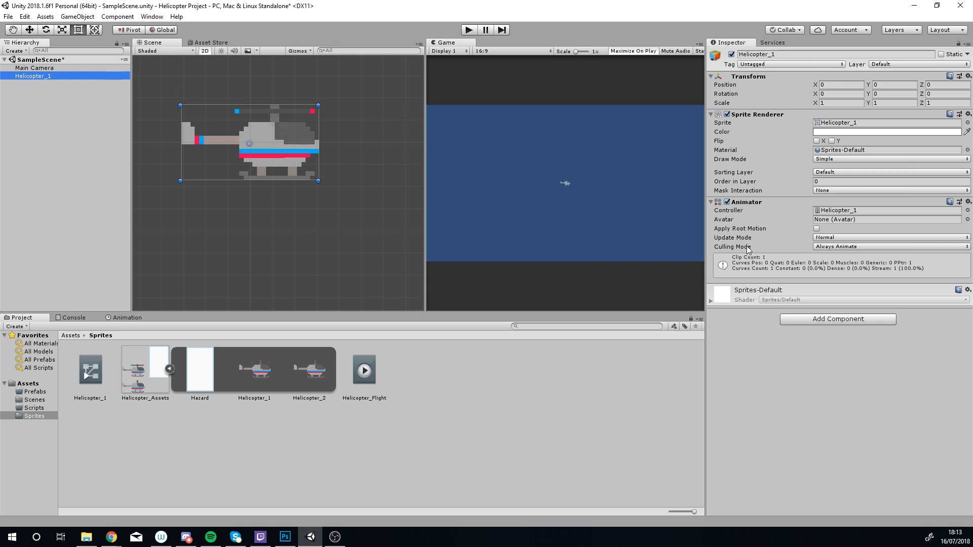
pyautogui.moveTo(734, 228)
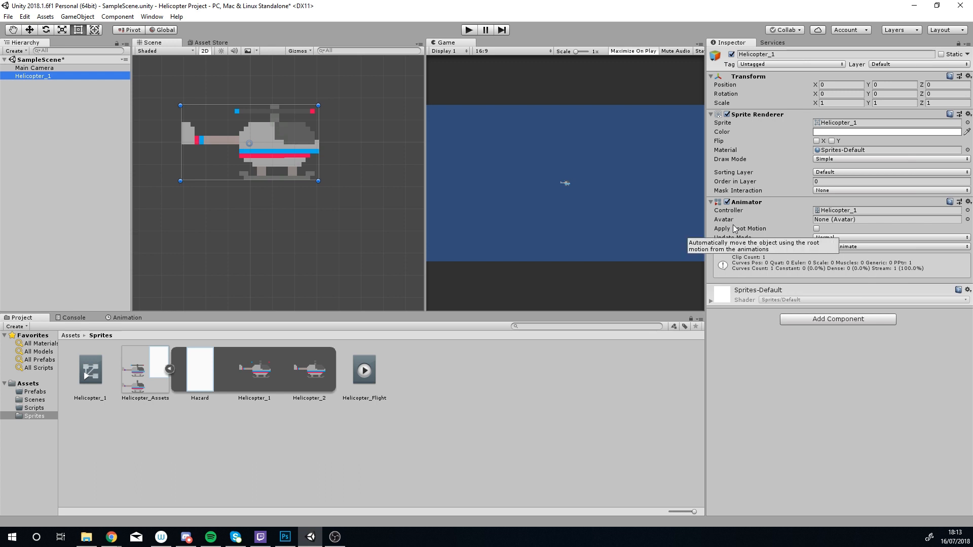
pyautogui.moveTo(753, 191)
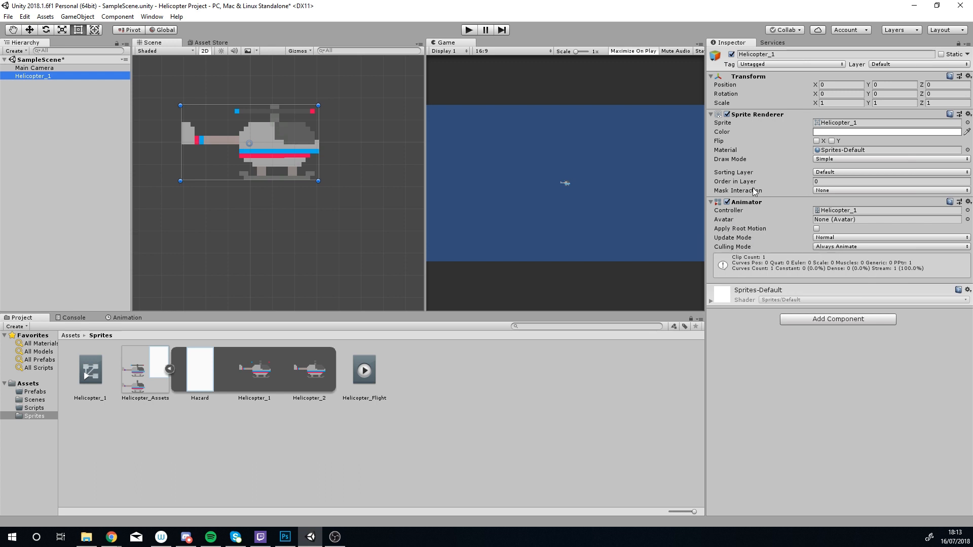
pyautogui.moveTo(596, 169)
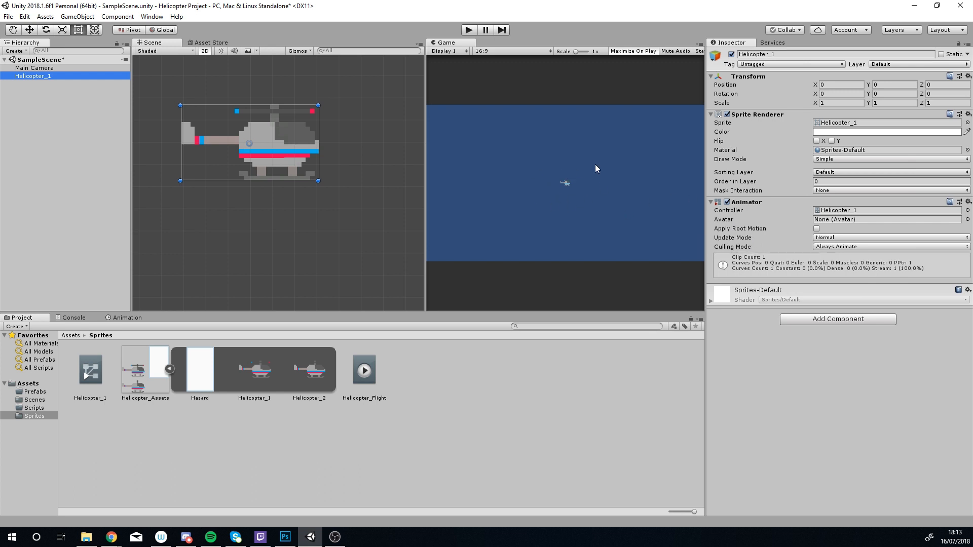
pyautogui.moveTo(556, 165)
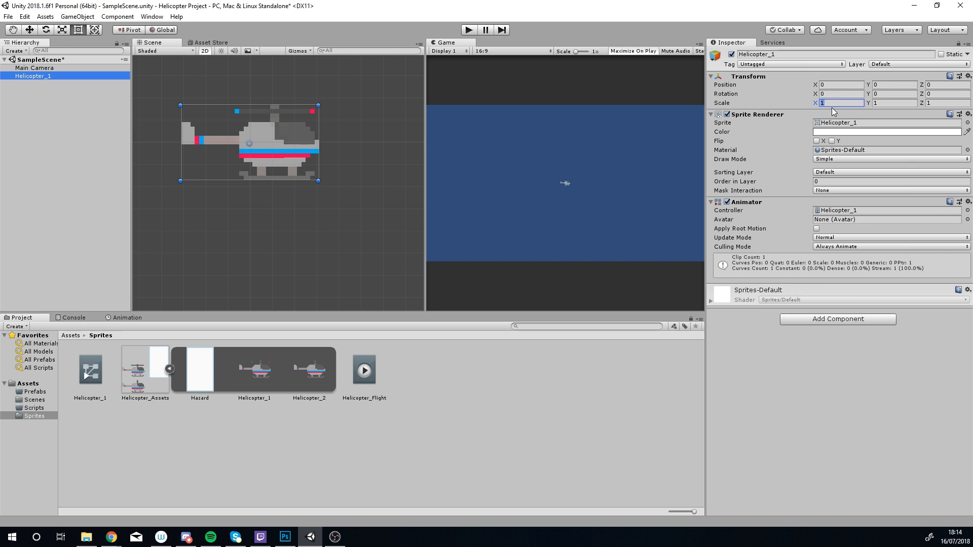
# Set Helicopter_1's scale to 2, then select Main Camera in the Hierarchy.
pyautogui.write('2')
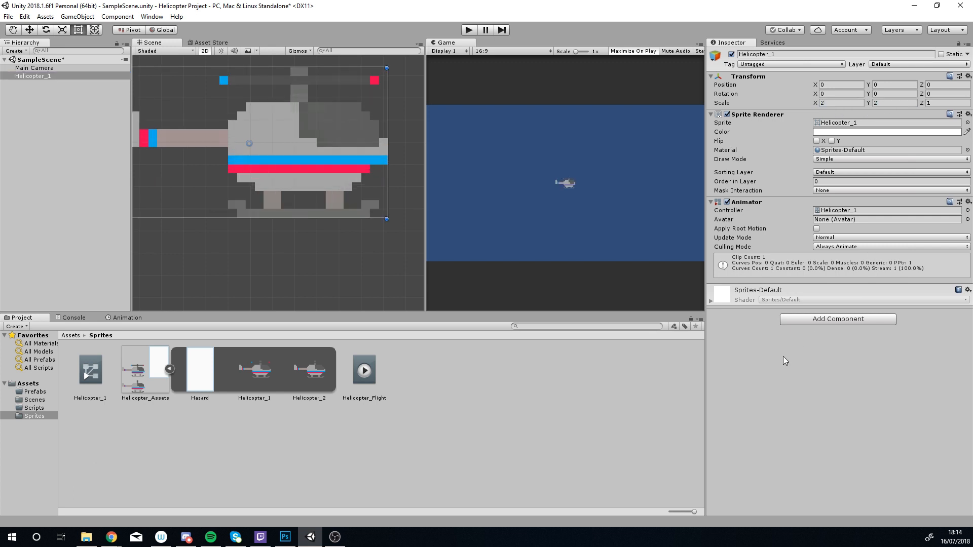
pyautogui.click(35, 68)
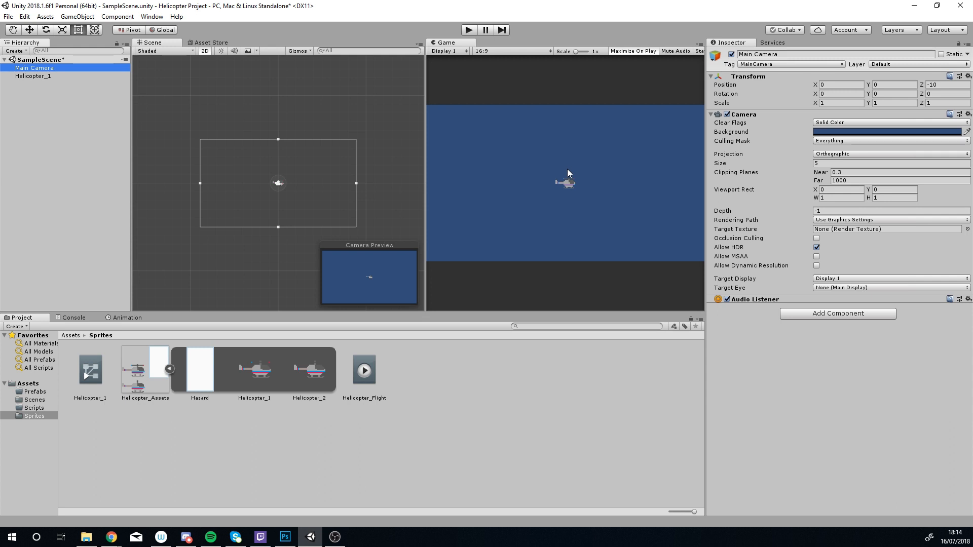
pyautogui.moveTo(612, 51)
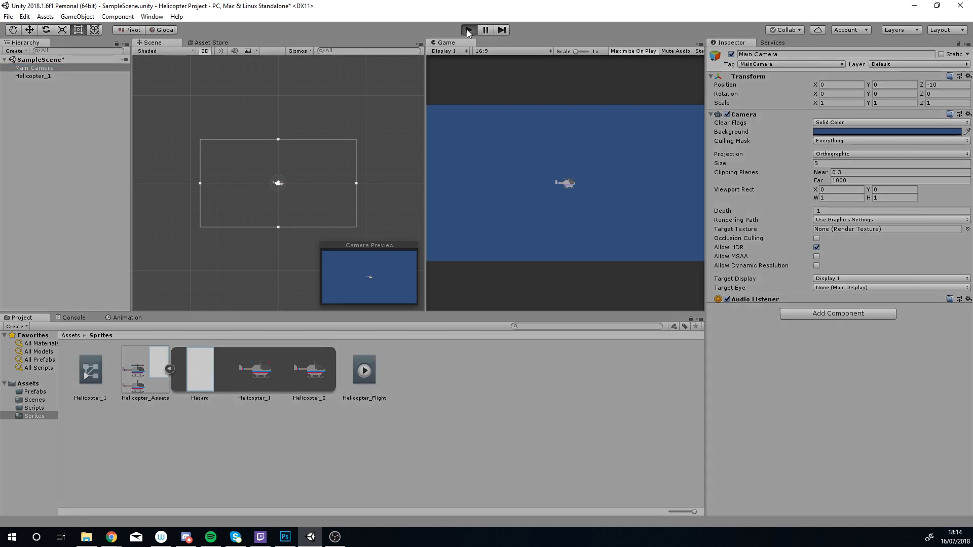
pyautogui.click(469, 30)
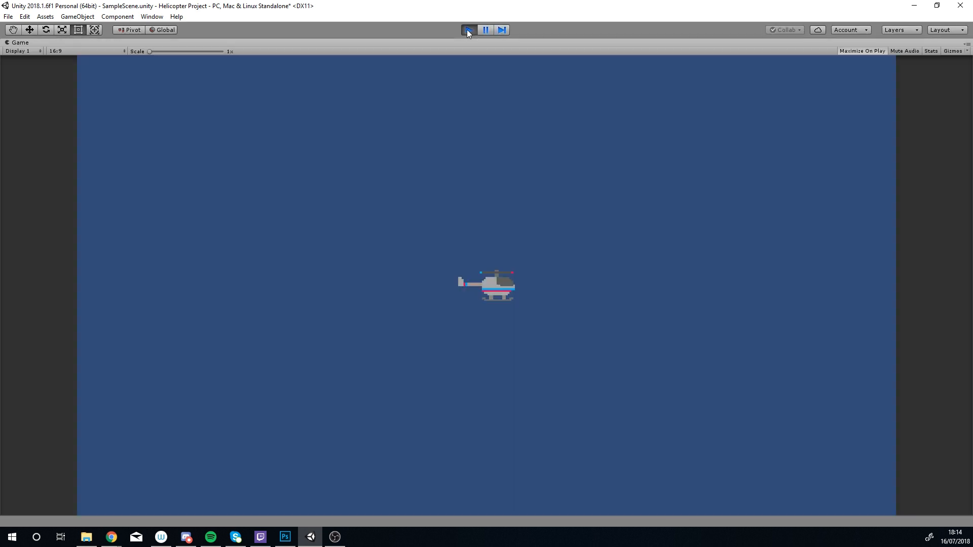
pyautogui.click(469, 29)
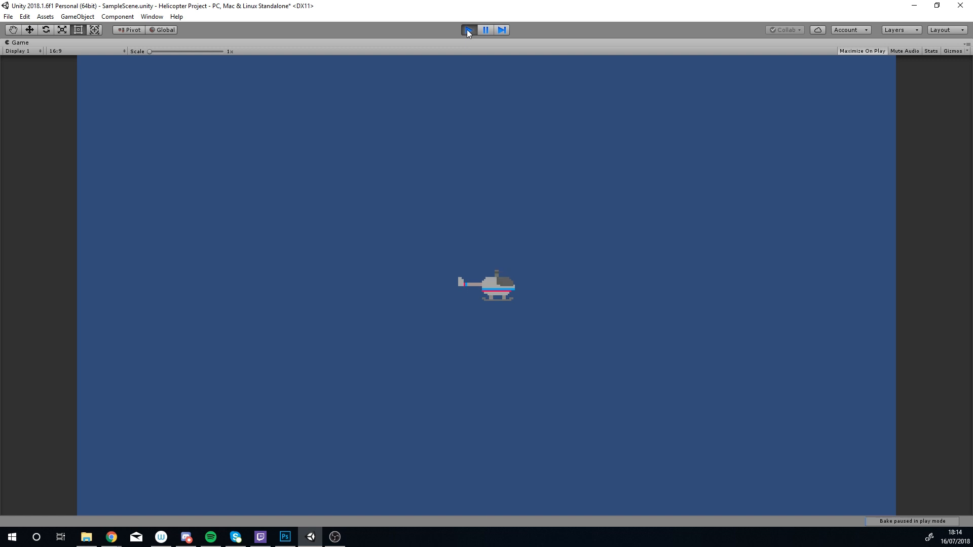
pyautogui.click(468, 29)
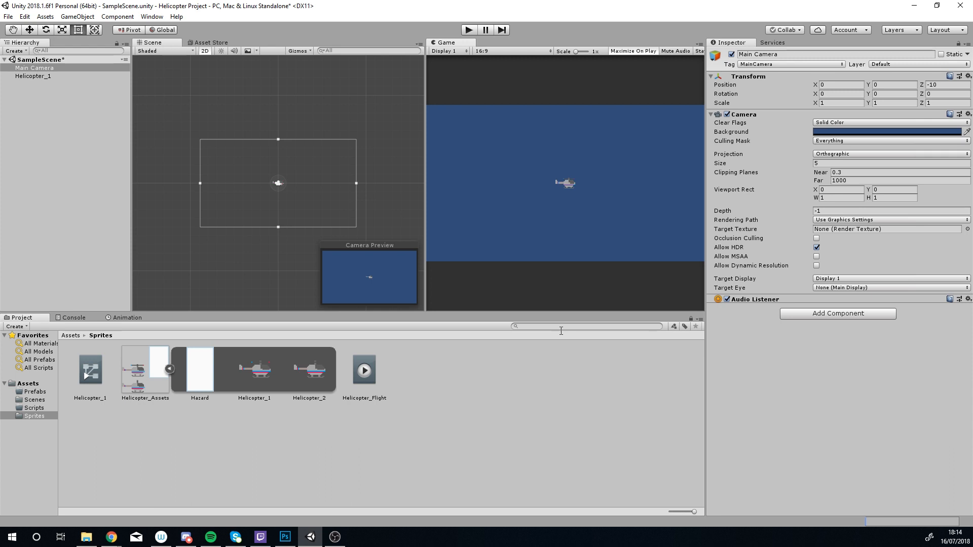
pyautogui.moveTo(867, 291)
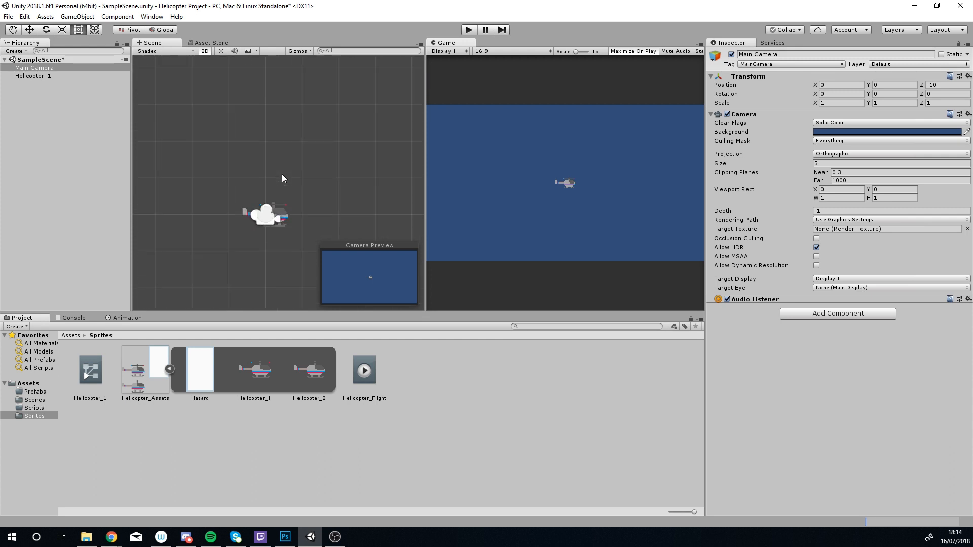
# Reselect Helicopter_1 in the Hierarchy to add a component to it.
pyautogui.click(33, 76)
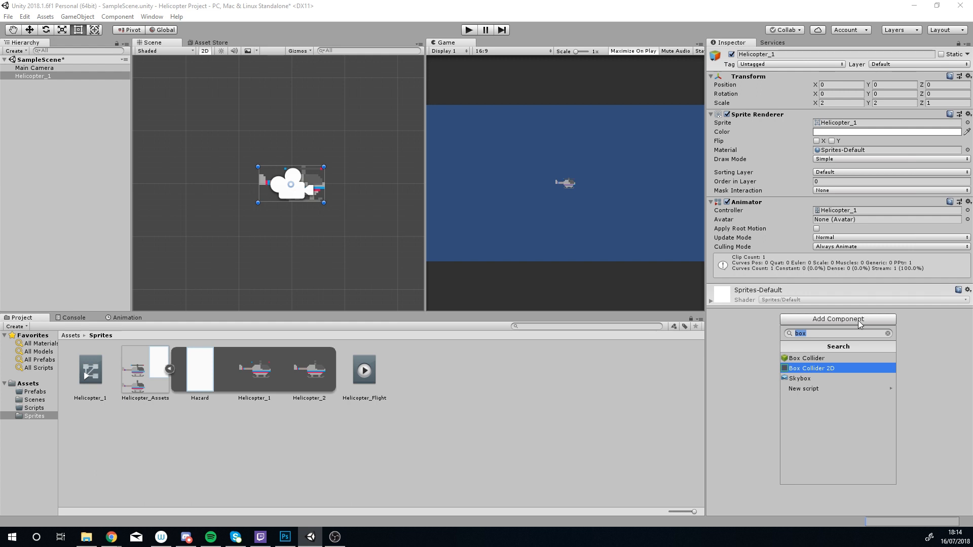
# Add a Box Collider 2D to Helicopter_1, sized 0.62 by 0.34 around the sprite.
pyautogui.click(812, 367)
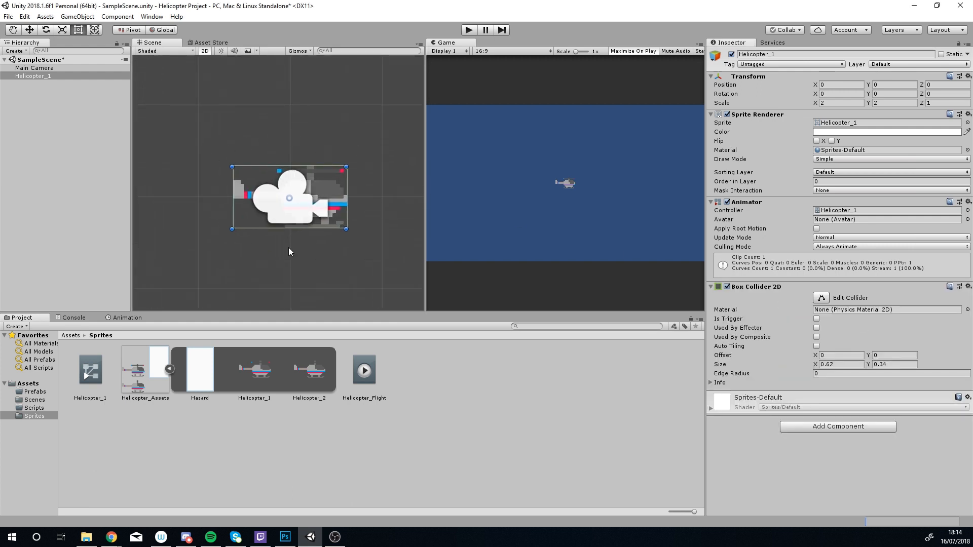
pyautogui.moveTo(252, 156)
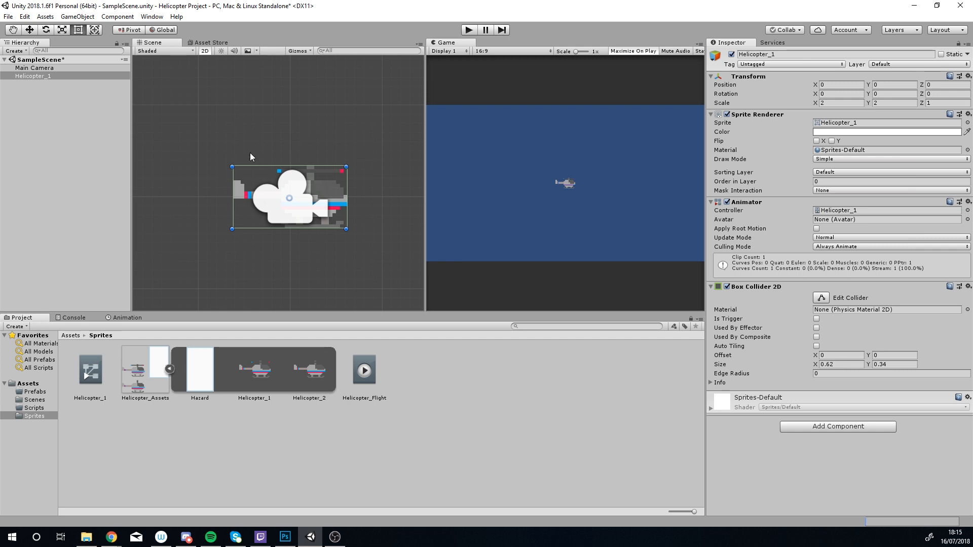
pyautogui.moveTo(255, 213)
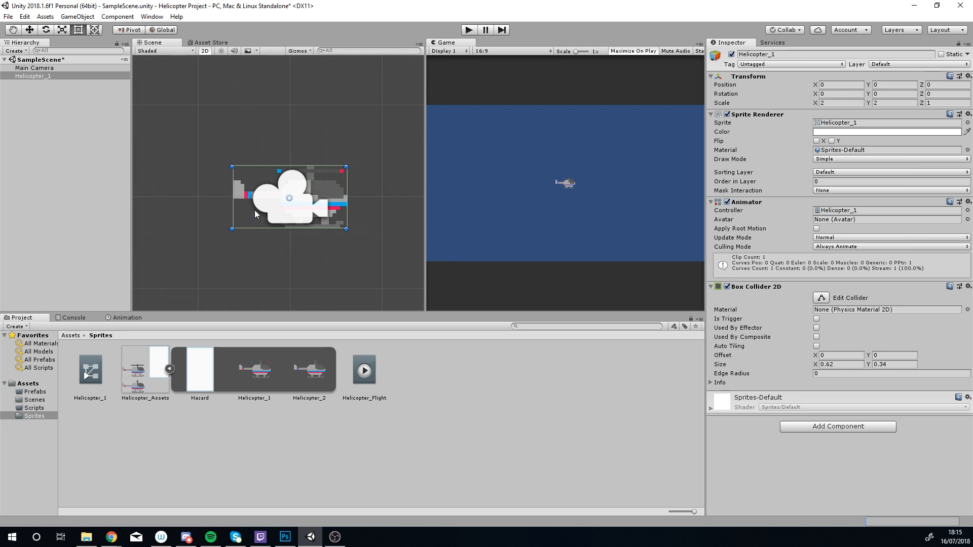
pyautogui.moveTo(65, 160)
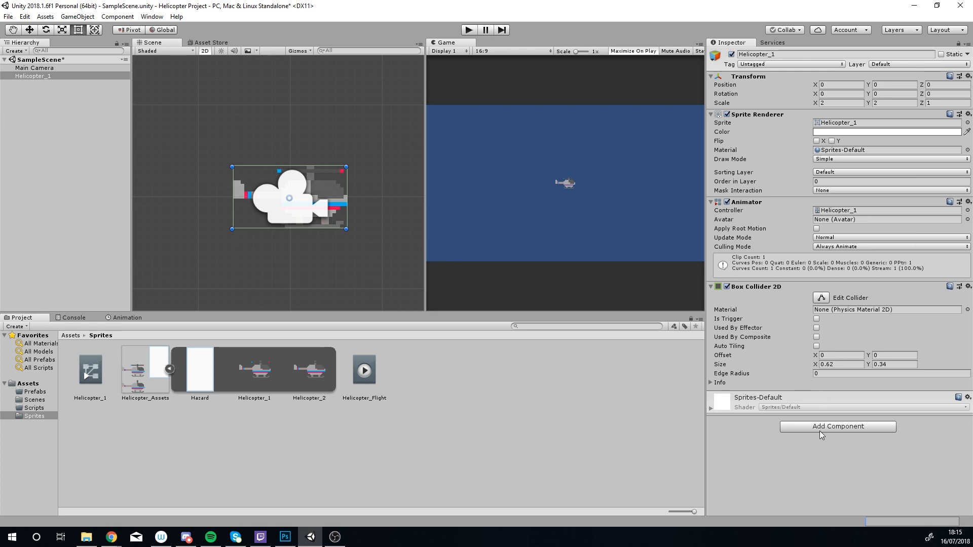
# Add a dynamic Rigidbody 2D with gravity scale 1 to Helicopter_1.
pyautogui.click(837, 427)
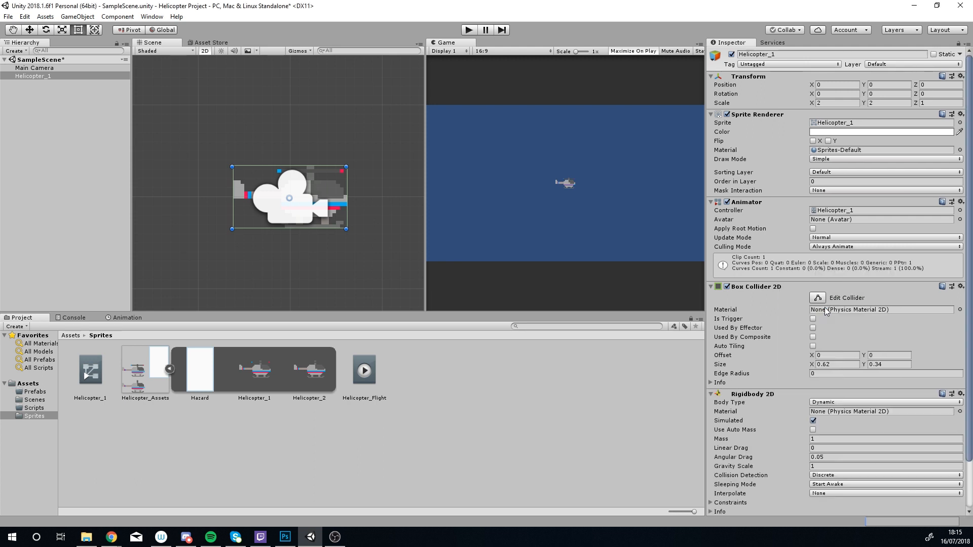
pyautogui.moveTo(822, 342)
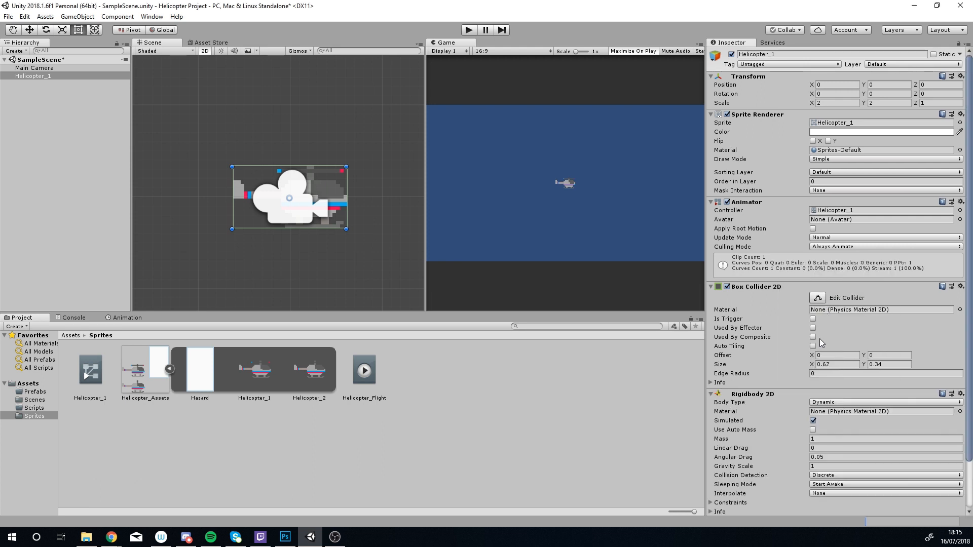
pyautogui.moveTo(773, 440)
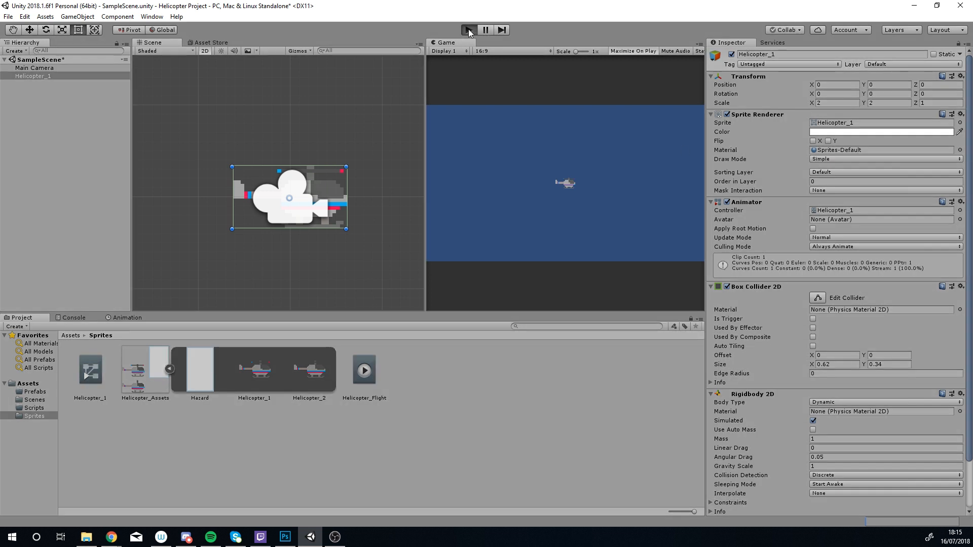
# Run a brief Play mode test, then return to the top-level Assets folder.
pyautogui.click(468, 29)
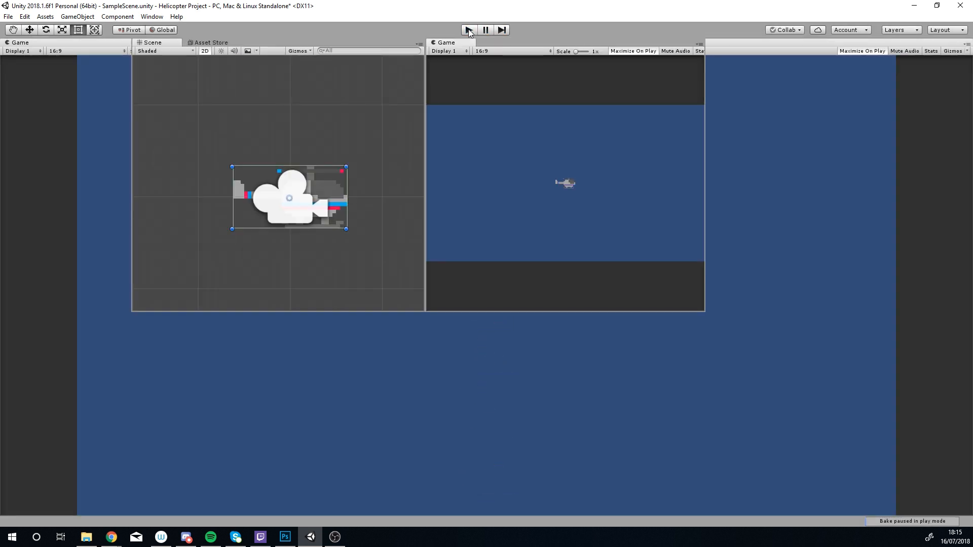
pyautogui.click(467, 30)
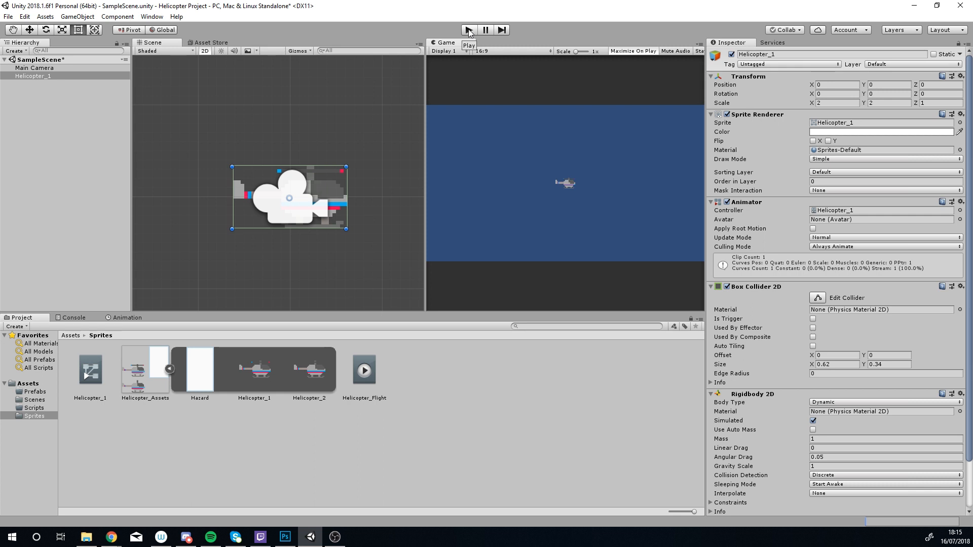
pyautogui.click(71, 335)
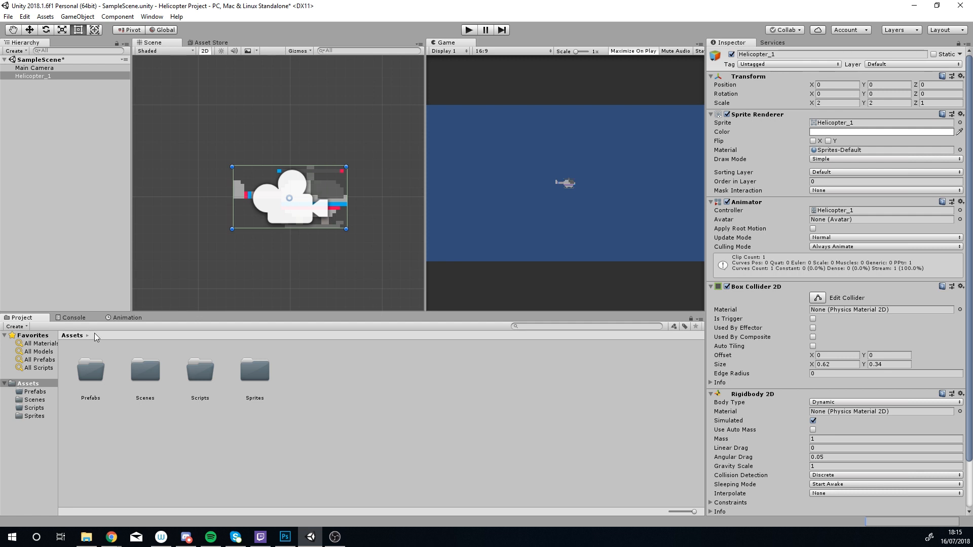
# Create a new C# script named Helicopter_Controller in the Scripts folder.
pyautogui.doubleClick(200, 369)
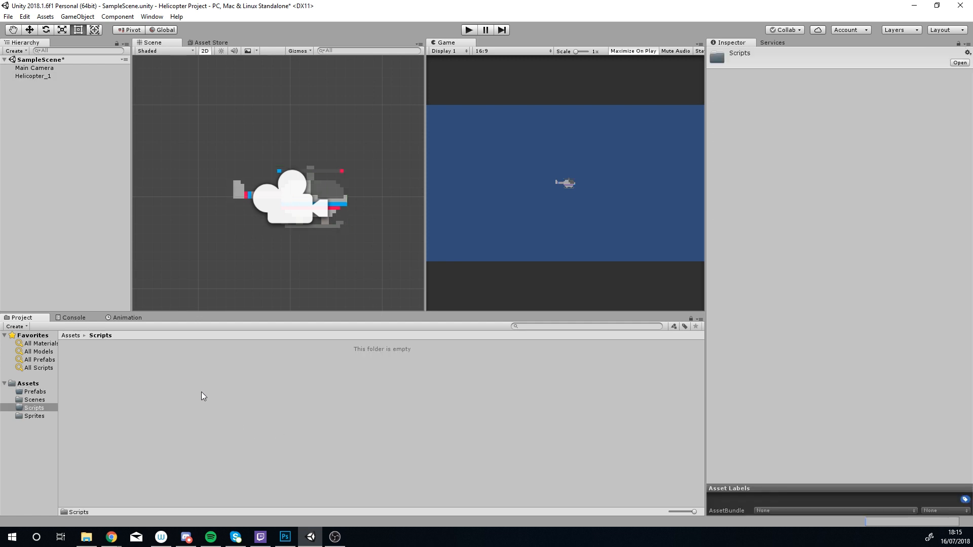
pyautogui.rightClick(200, 397)
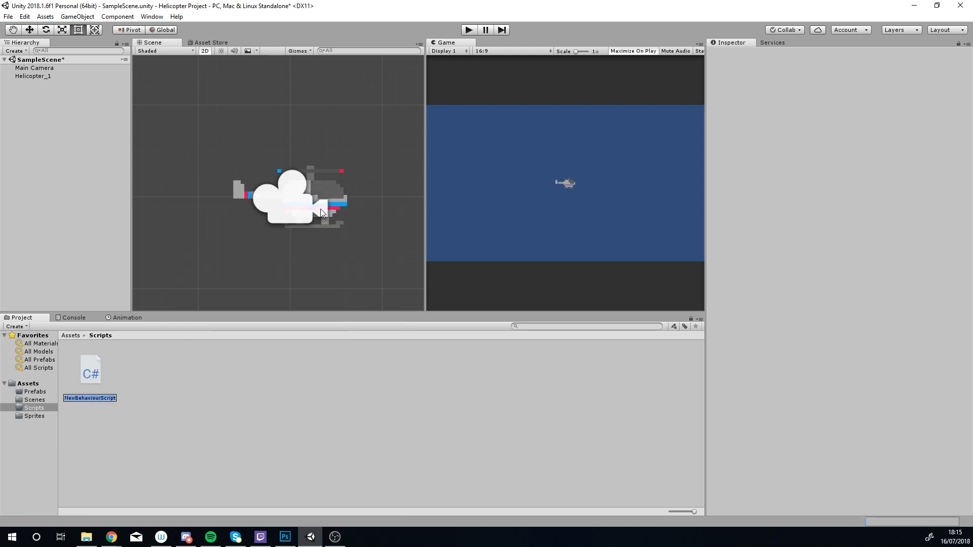
pyautogui.write('Helicopter_Contro...')
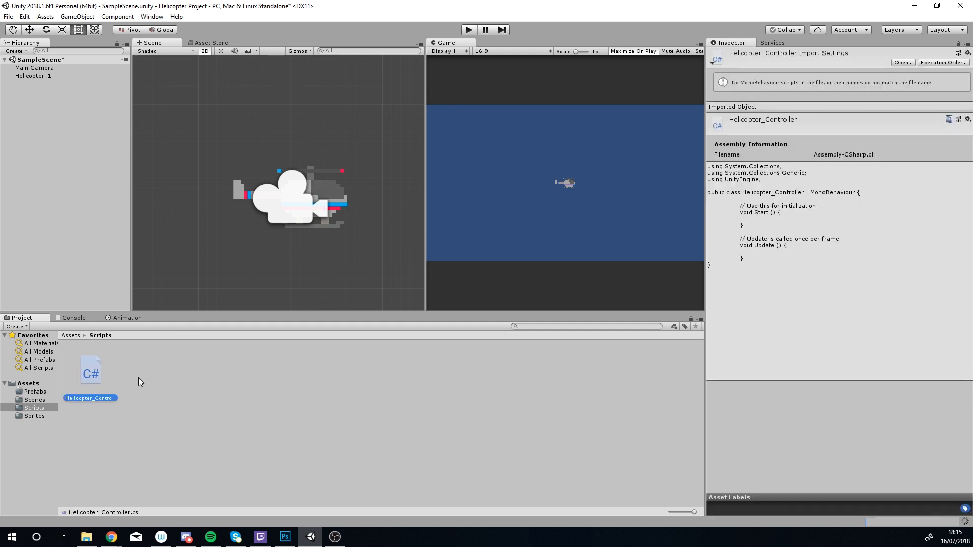
pyautogui.moveTo(92, 372)
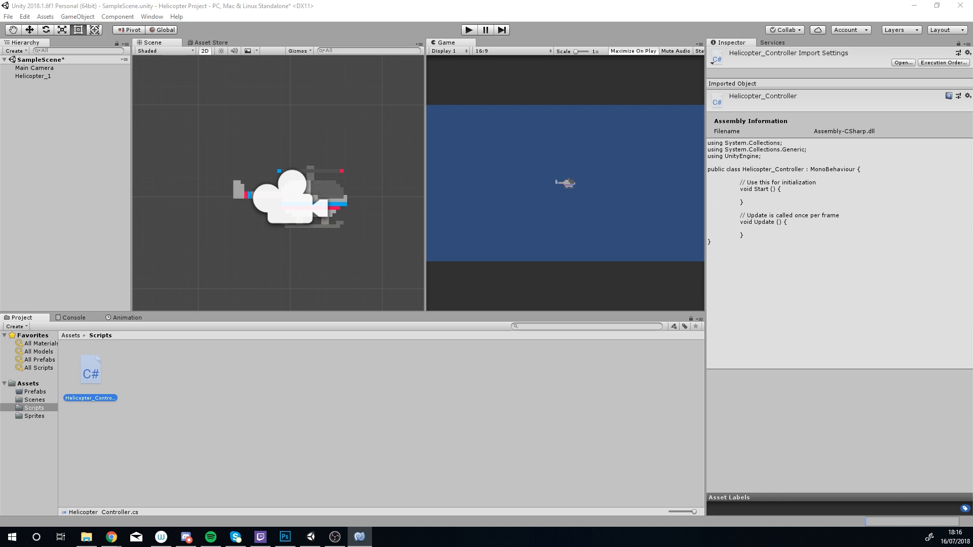
# Open Helicopter_Controller.cs in MonoDevelop-Unity and maximize the editor window.
pyautogui.doubleClick(90, 370)
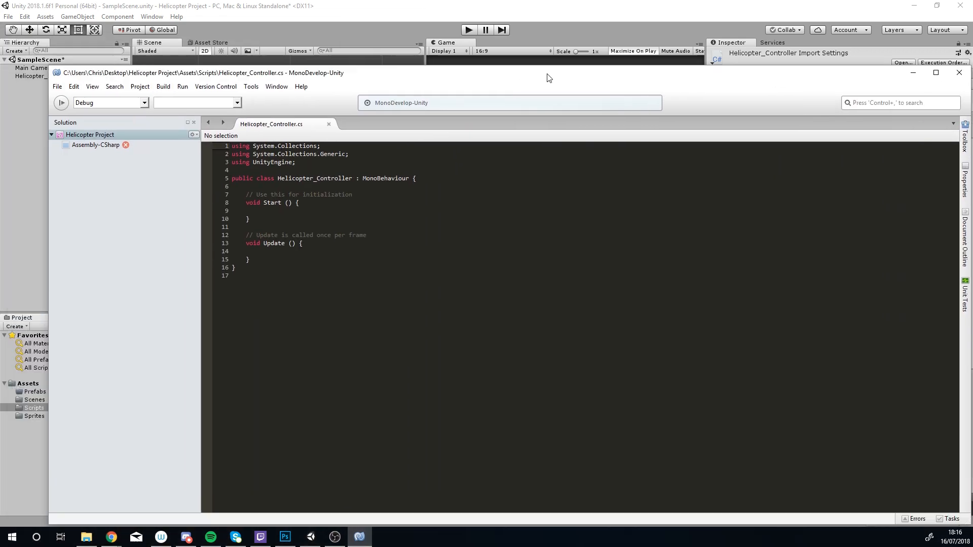
pyautogui.click(937, 73)
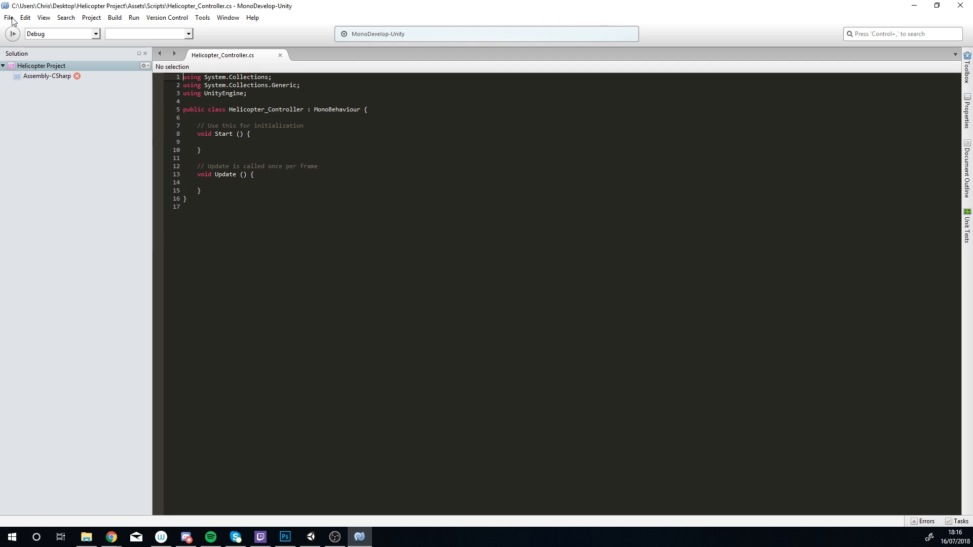
# Browse the Edit, View and Search menus, then return to the code.
pyautogui.click(26, 17)
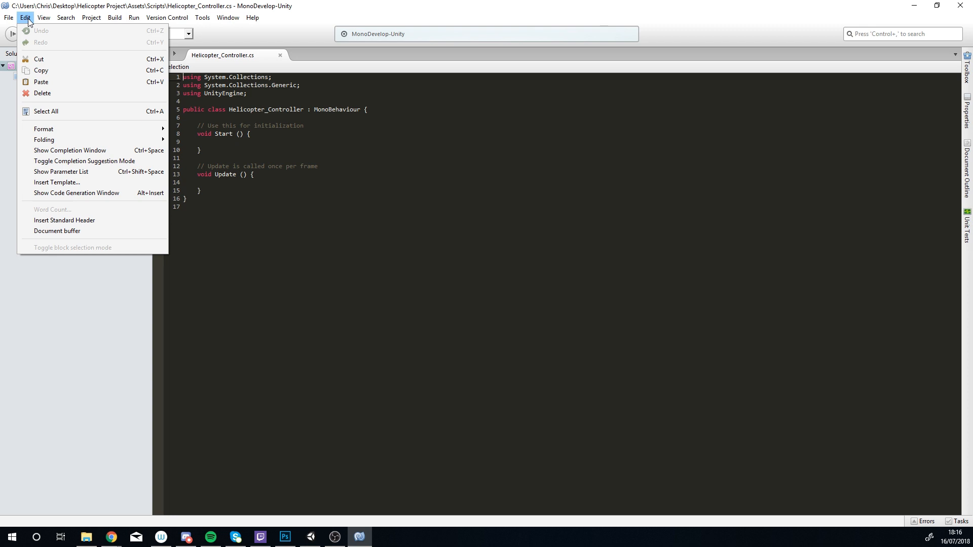
pyautogui.click(44, 17)
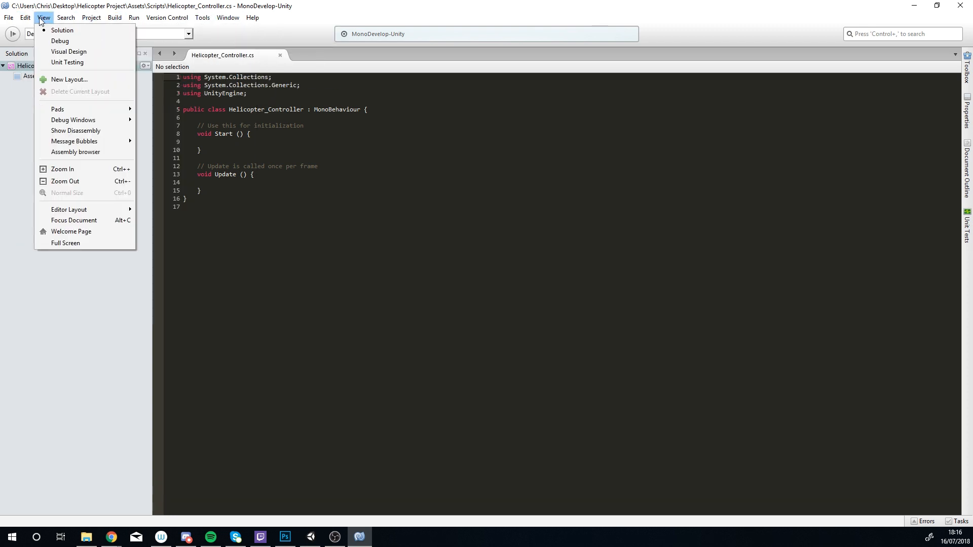
pyautogui.click(25, 17)
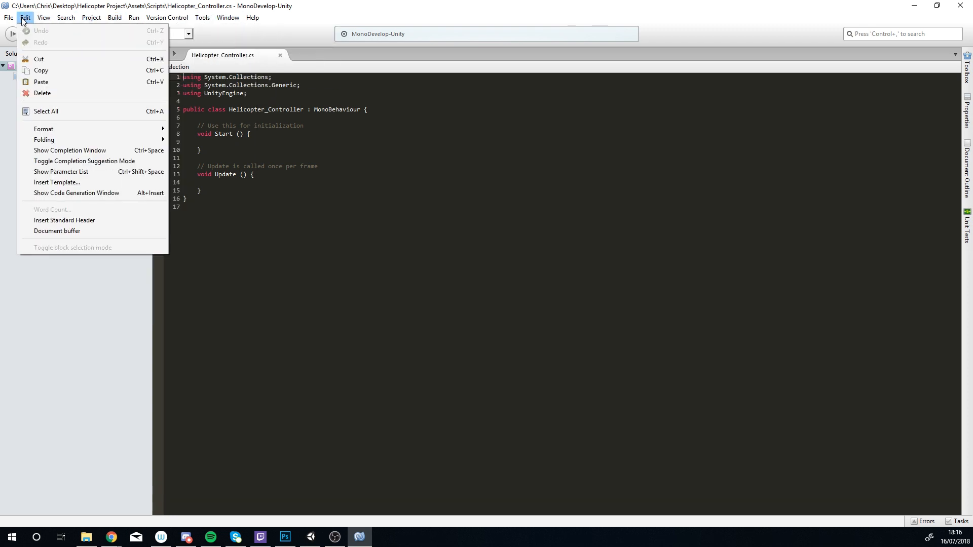
pyautogui.click(66, 17)
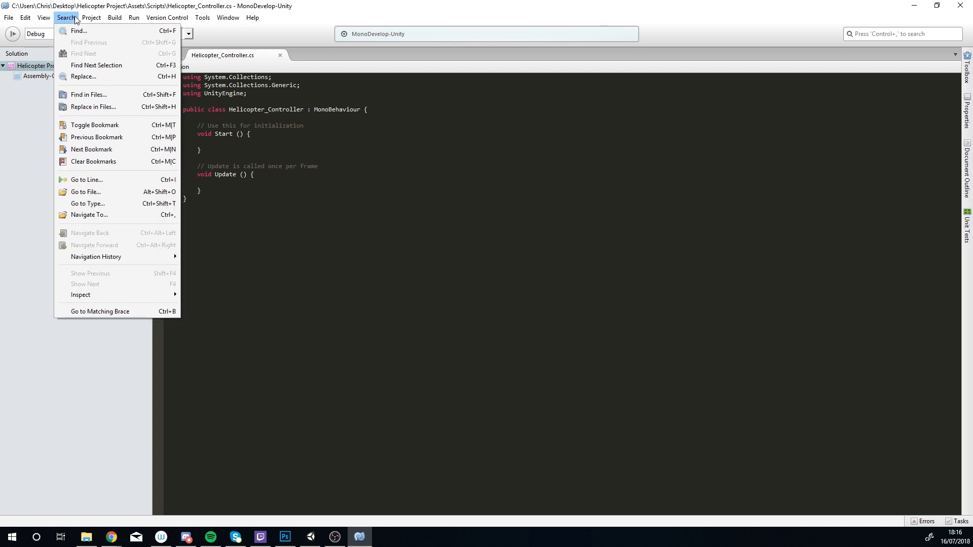
pyautogui.click(115, 17)
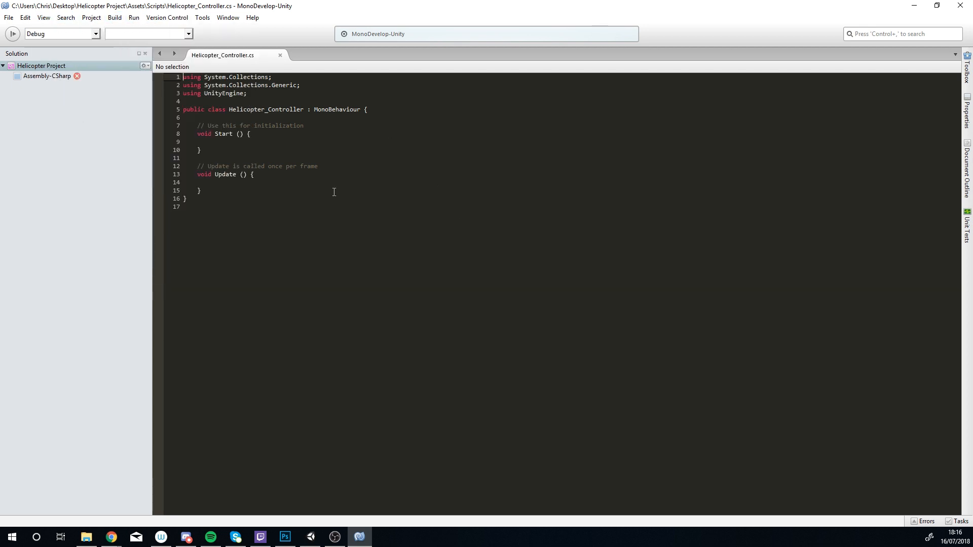
pyautogui.moveTo(266, 109)
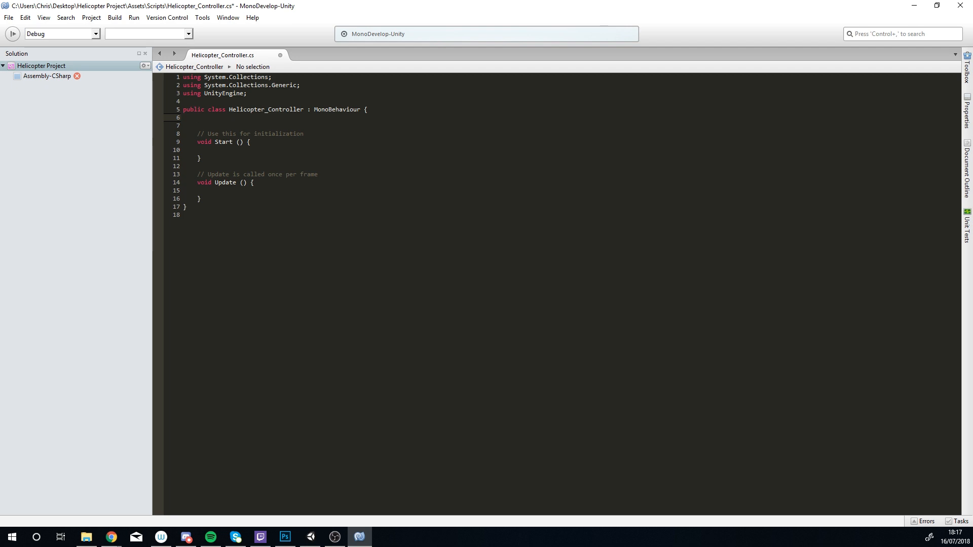
# Write the field declaration 'private Rigidbody2D rigid;' in the class body using autocomplete.
pyautogui.write('private')
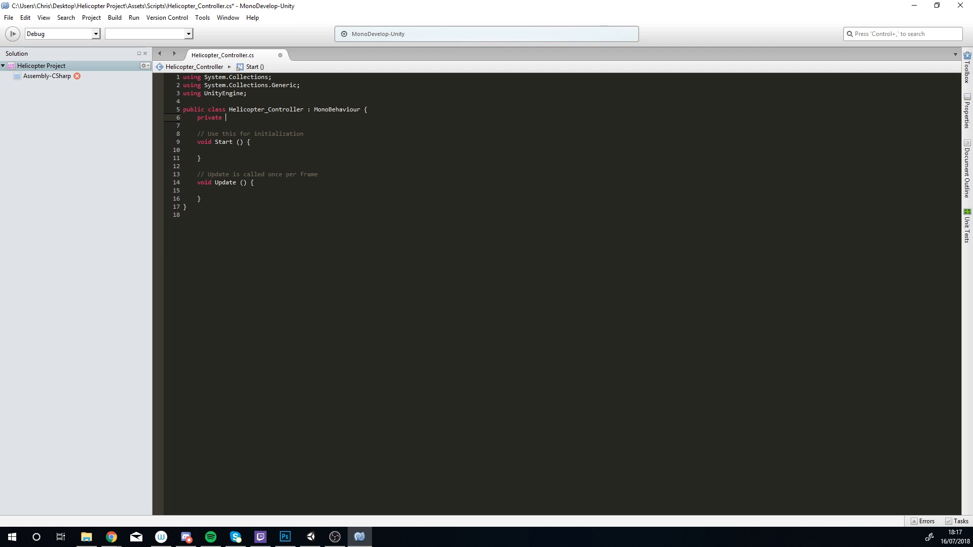
pyautogui.write('R')
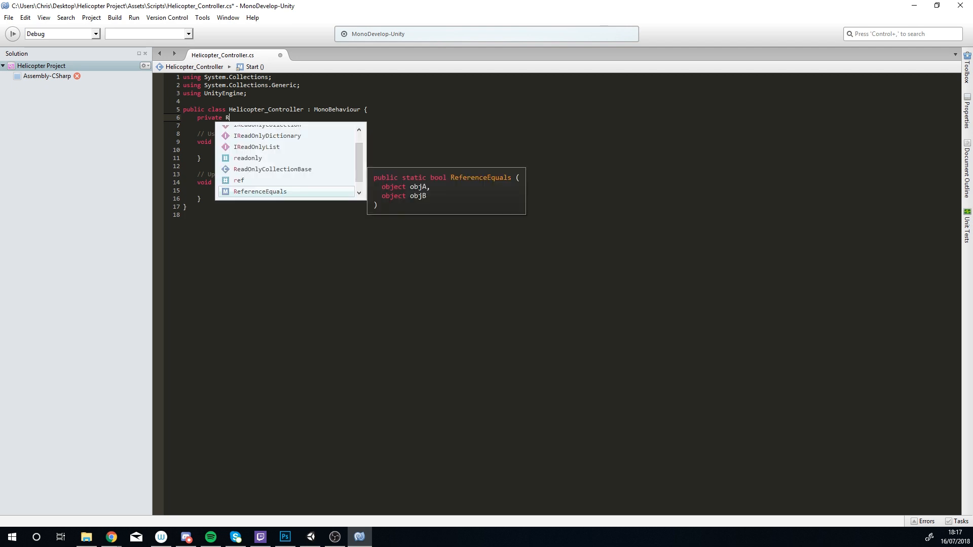
pyautogui.write('igid')
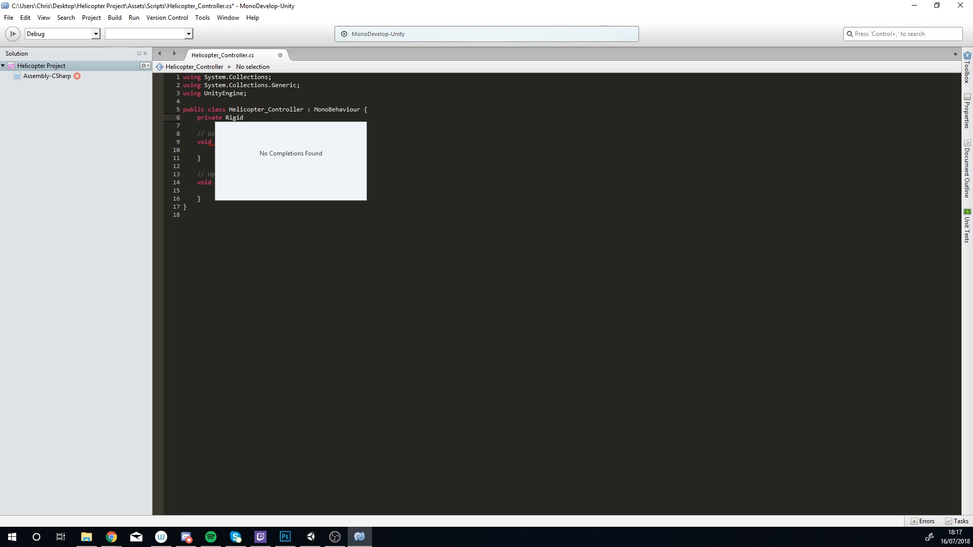
pyautogui.write('bods')
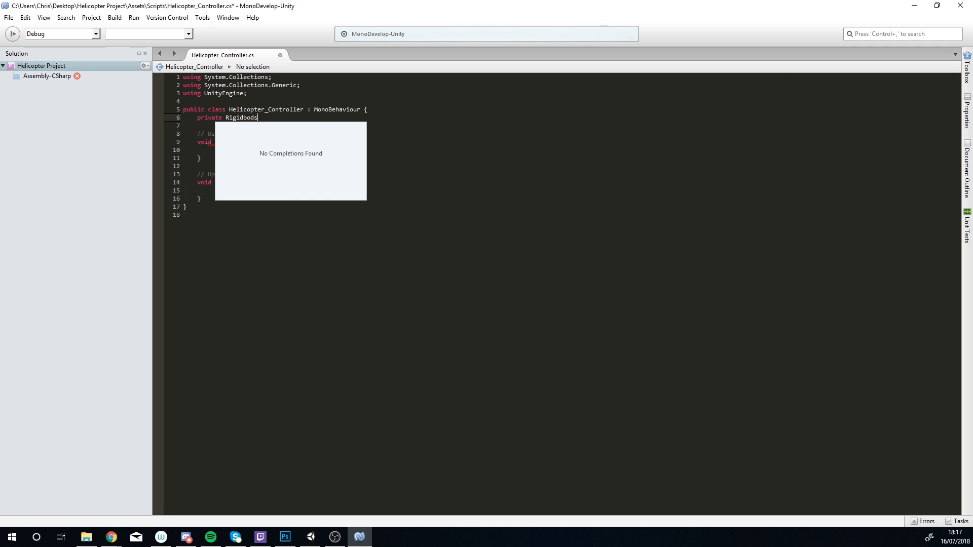
pyautogui.write('y2D rig')
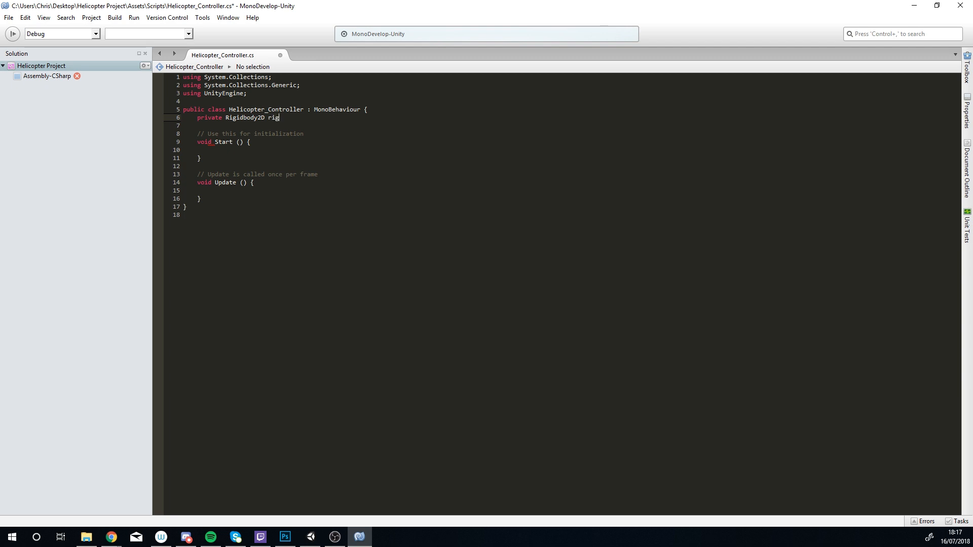
pyautogui.write('id;')
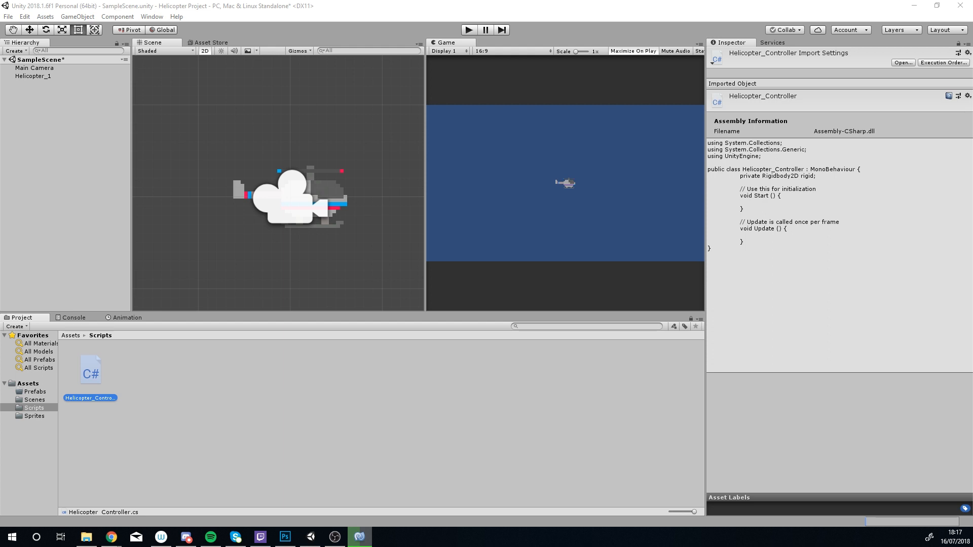
# Reopen Helicopter_Controller from the Scripts folder in MonoDevelop.
pyautogui.doubleClick(90, 370)
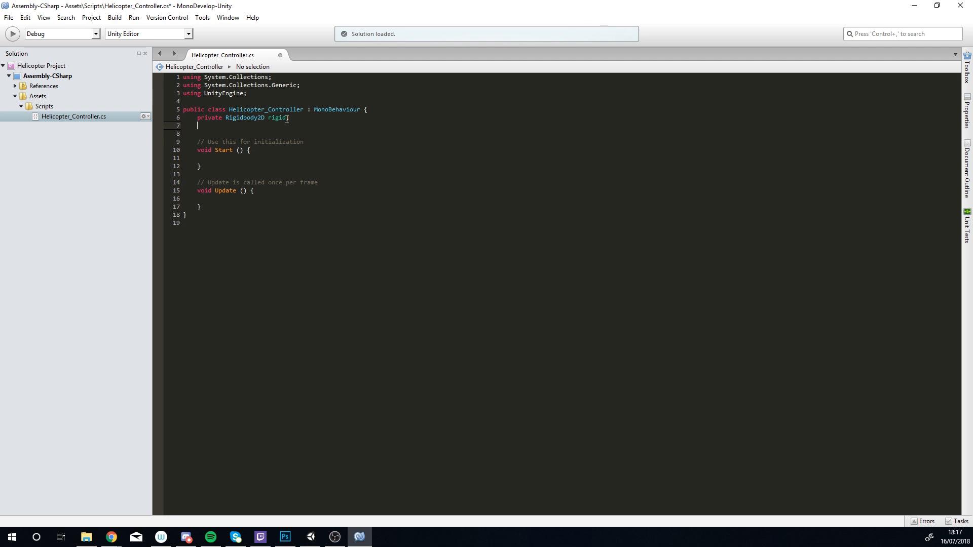
# Write 'public float spd = 5f;' on line 7 below the rigid field.
pyautogui.write('public float')
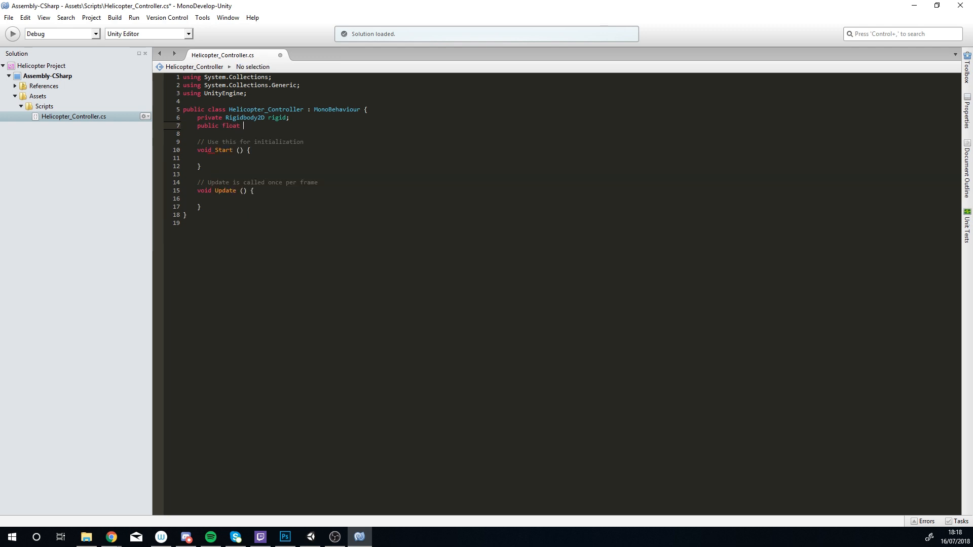
pyautogui.write('spd =')
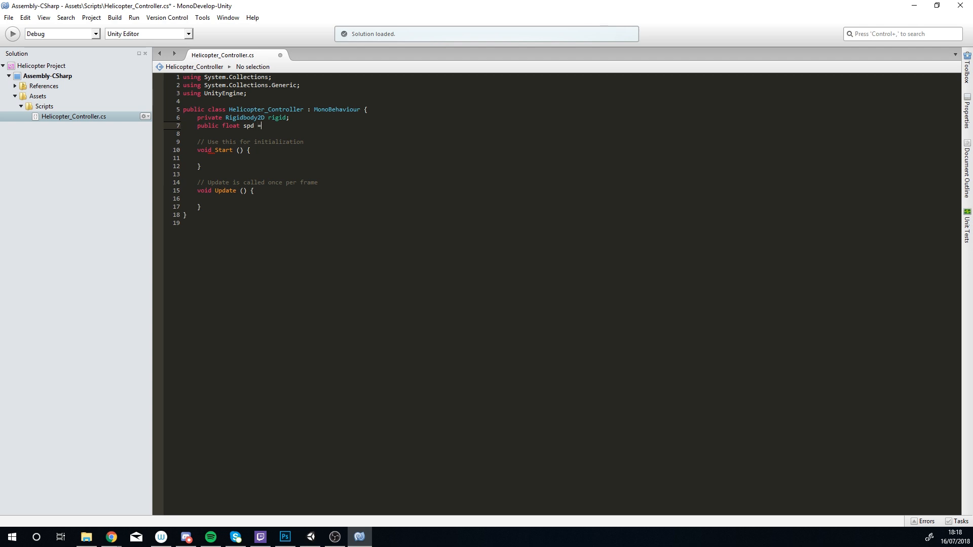
pyautogui.write('5f;')
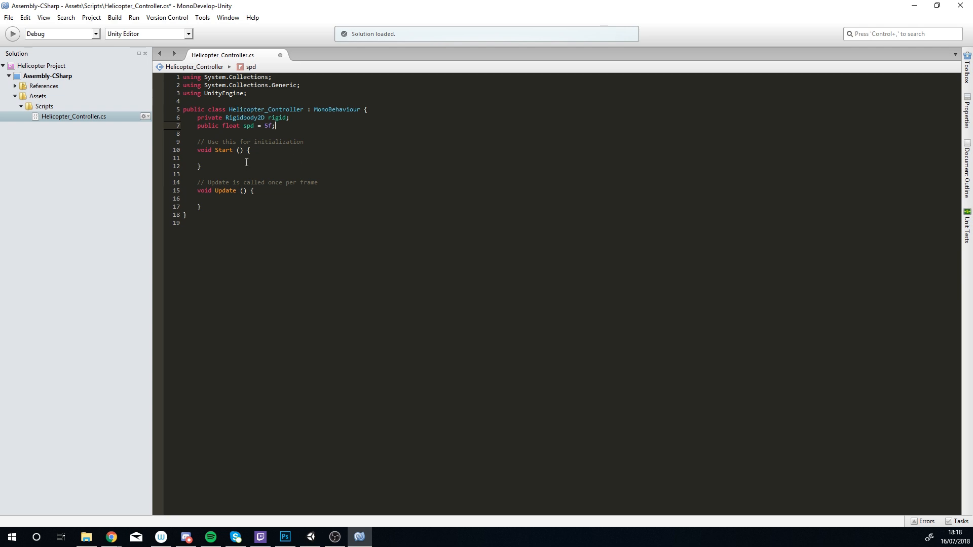
# Write 'rigid = GetComponent<Rigidbody2D> ();' inside the Start method.
pyautogui.click(211, 159)
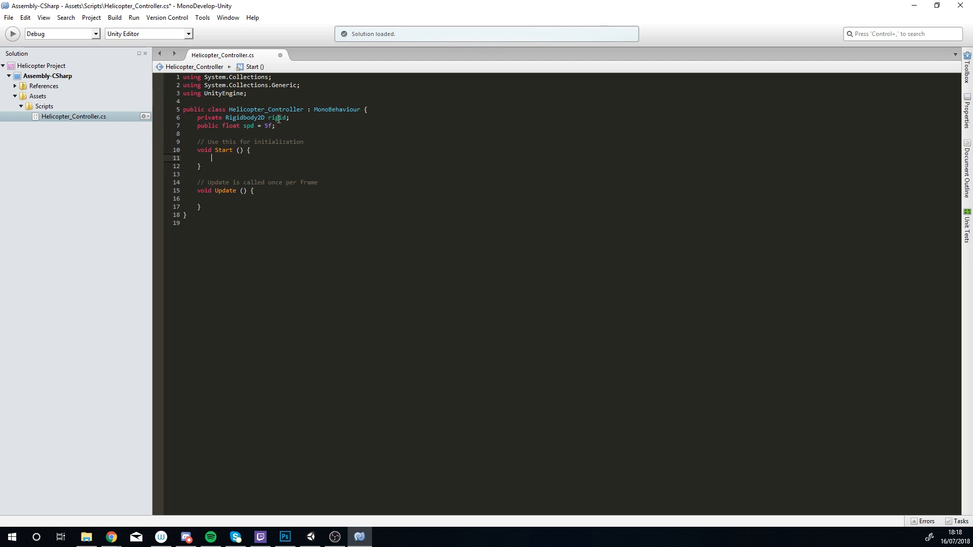
pyautogui.moveTo(314, 157)
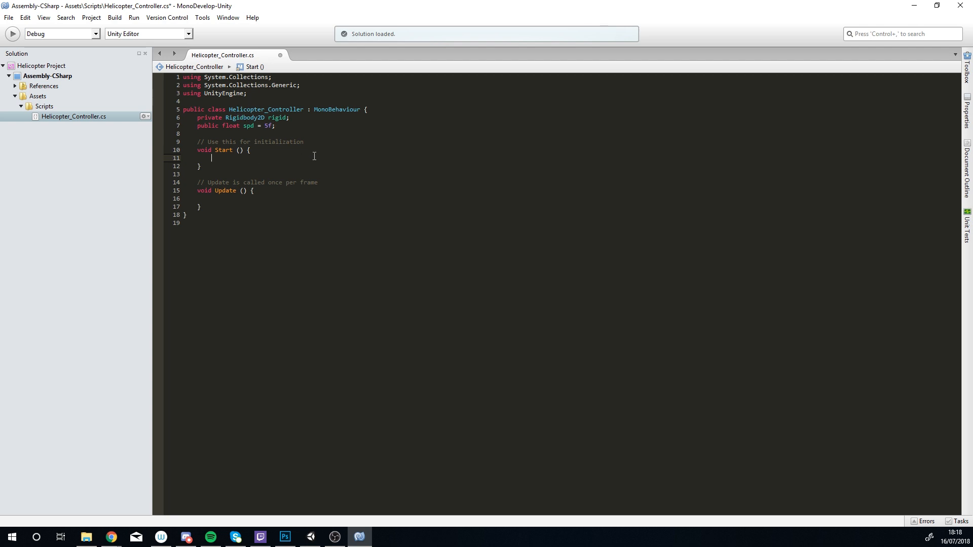
pyautogui.write('rigid')
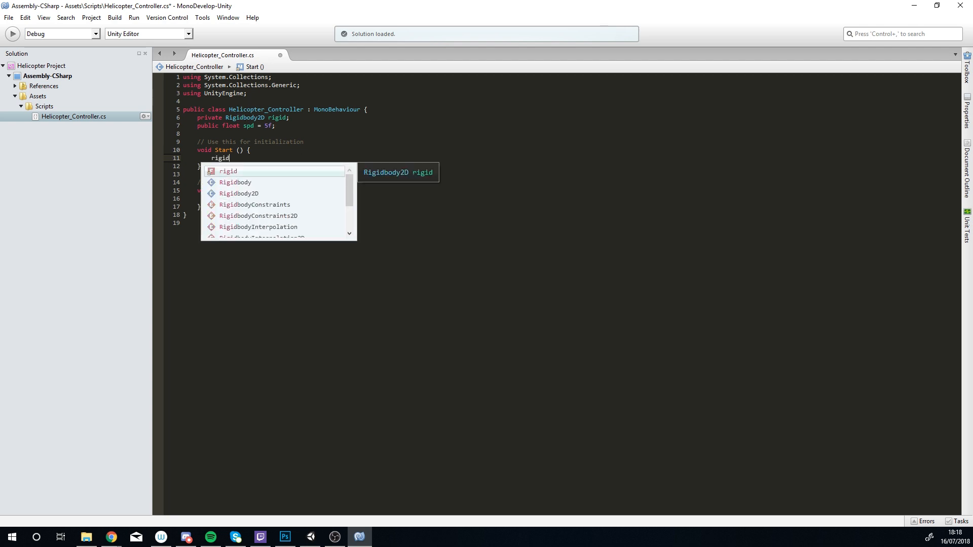
pyautogui.write('=')
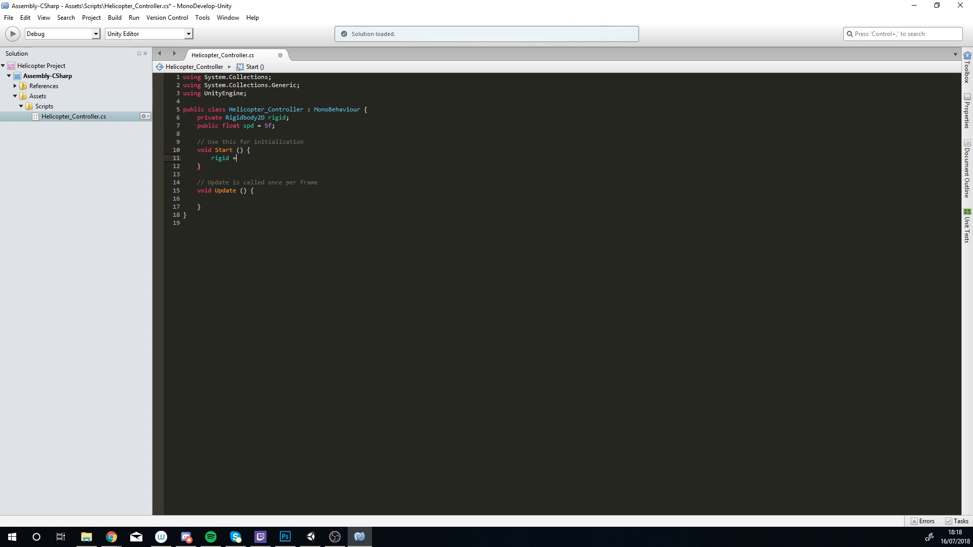
pyautogui.write('get')
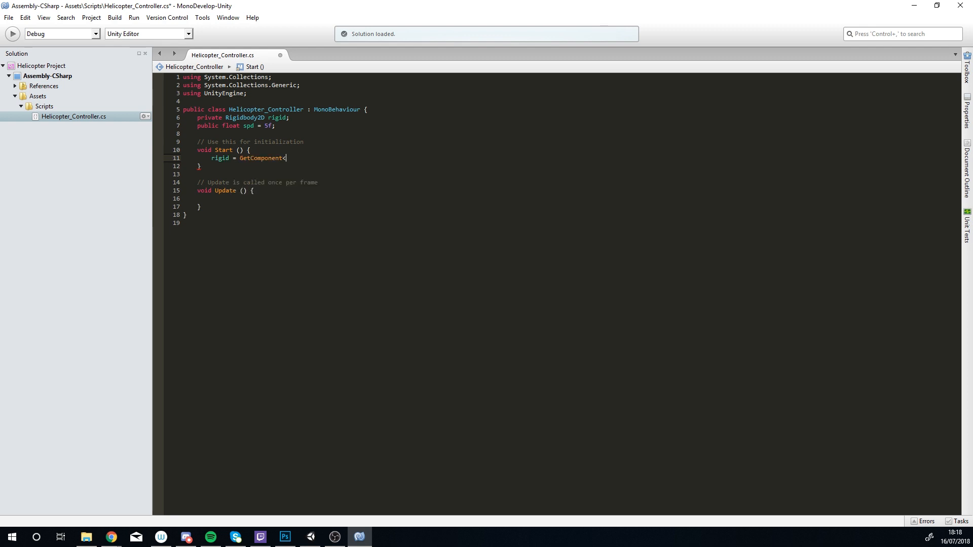
pyautogui.write('rigi')
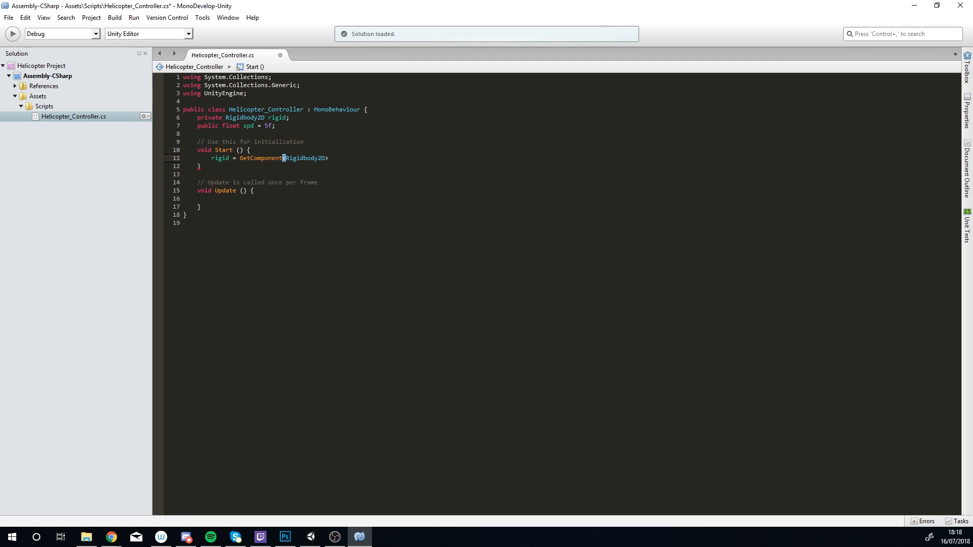
pyautogui.write('()')
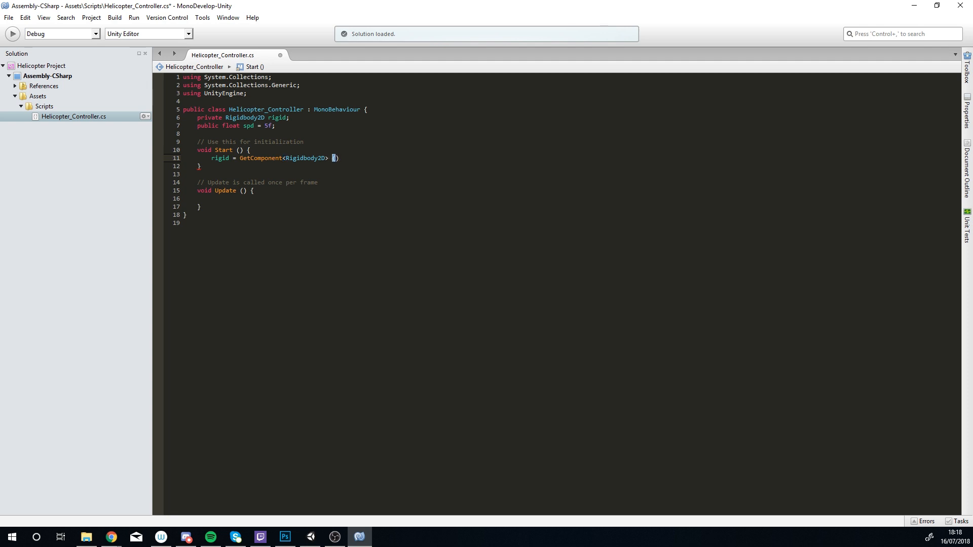
pyautogui.write(');')
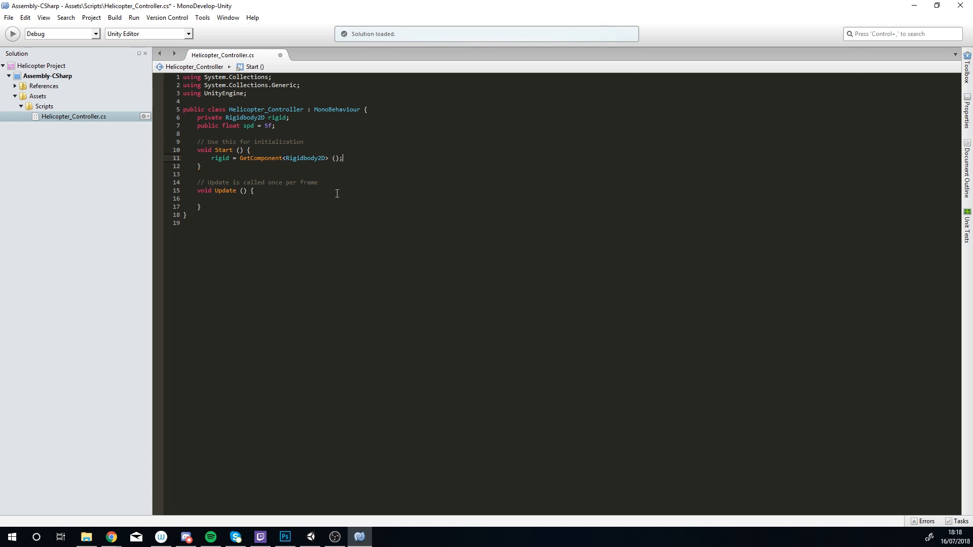
# Check the spd declaration line and settle the cursor in the empty Update body.
pyautogui.click(251, 190)
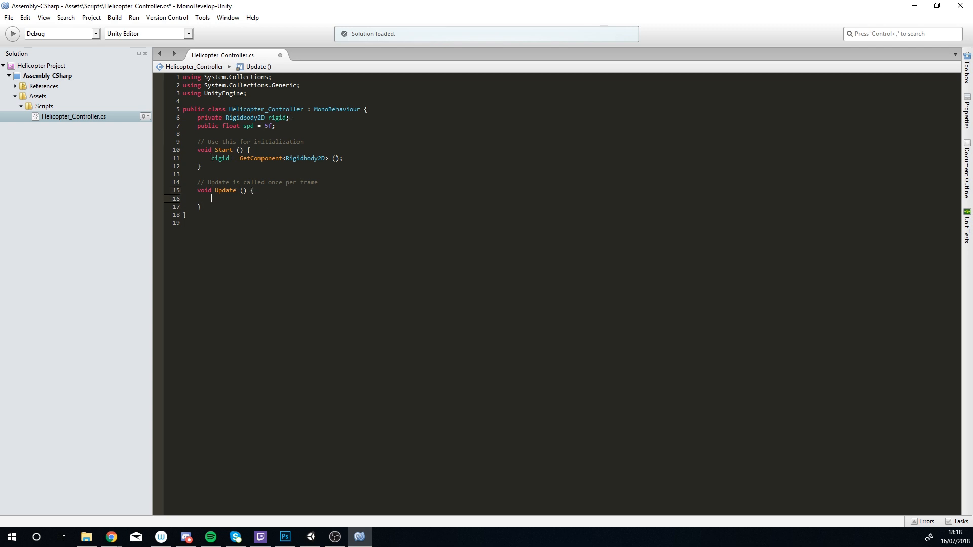
pyautogui.click(277, 125)
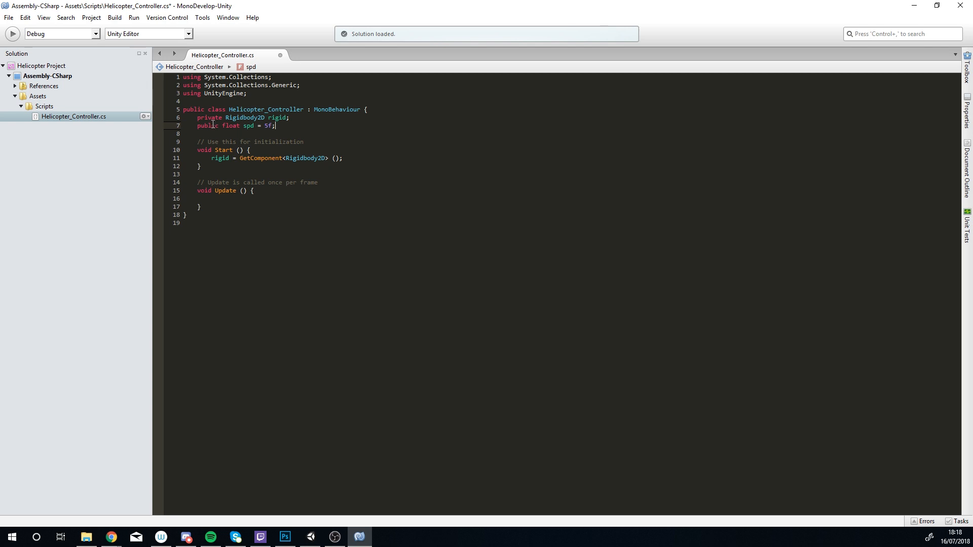
pyautogui.moveTo(209, 118)
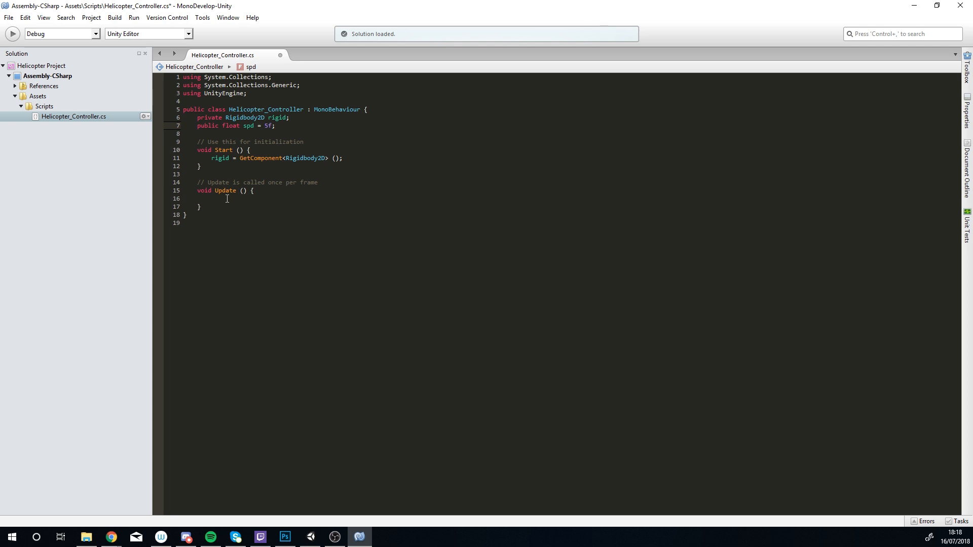
pyautogui.click(213, 199)
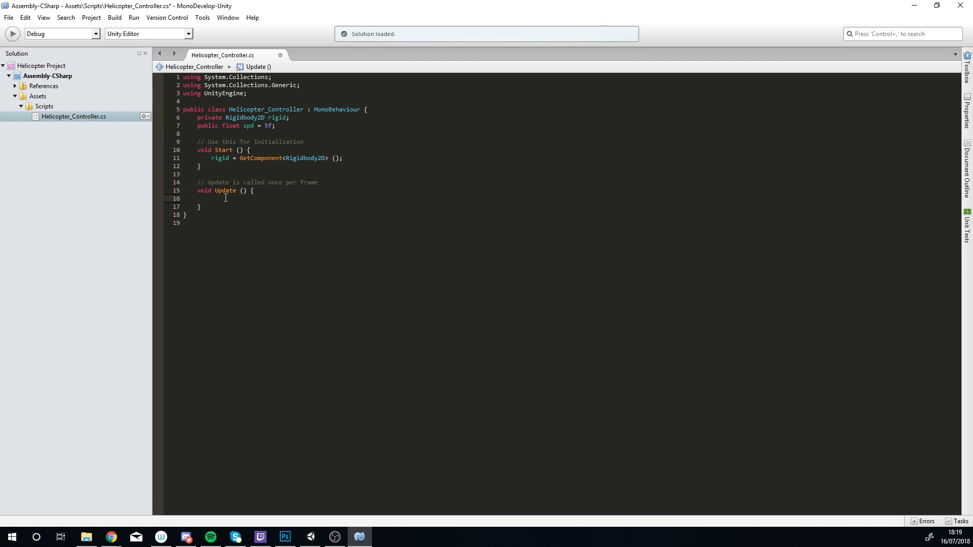
# Insert blank lines inside Update and place the cursor on line 17.
pyautogui.press('Enter')
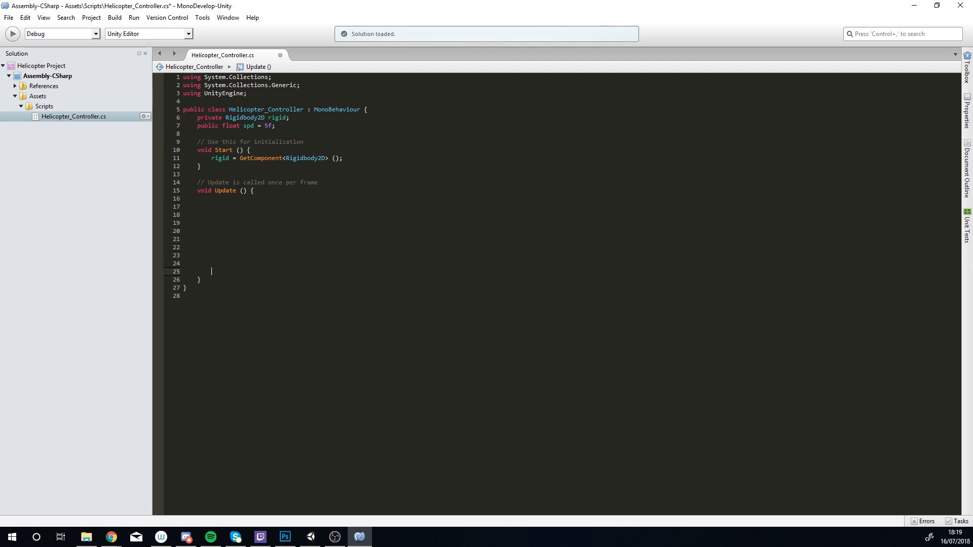
pyautogui.click(301, 214)
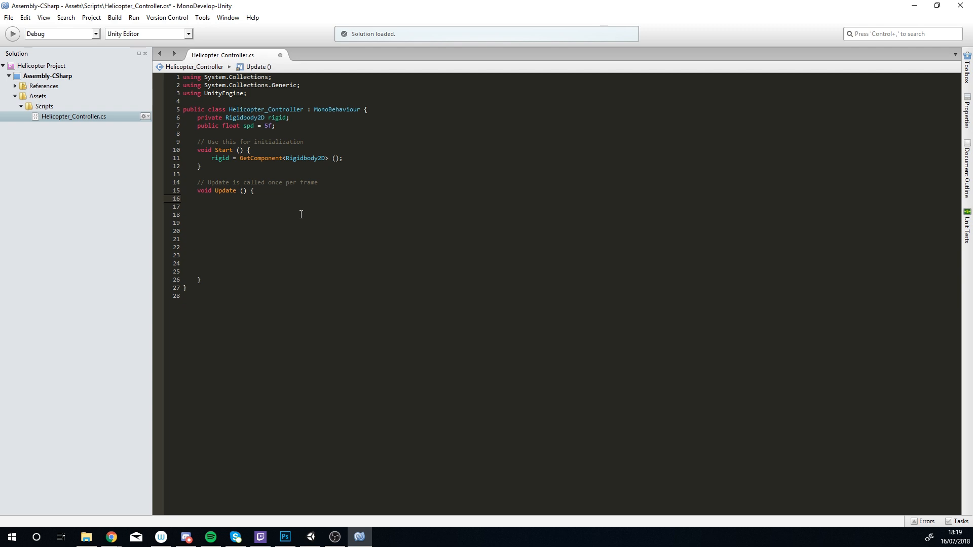
pyautogui.click(211, 207)
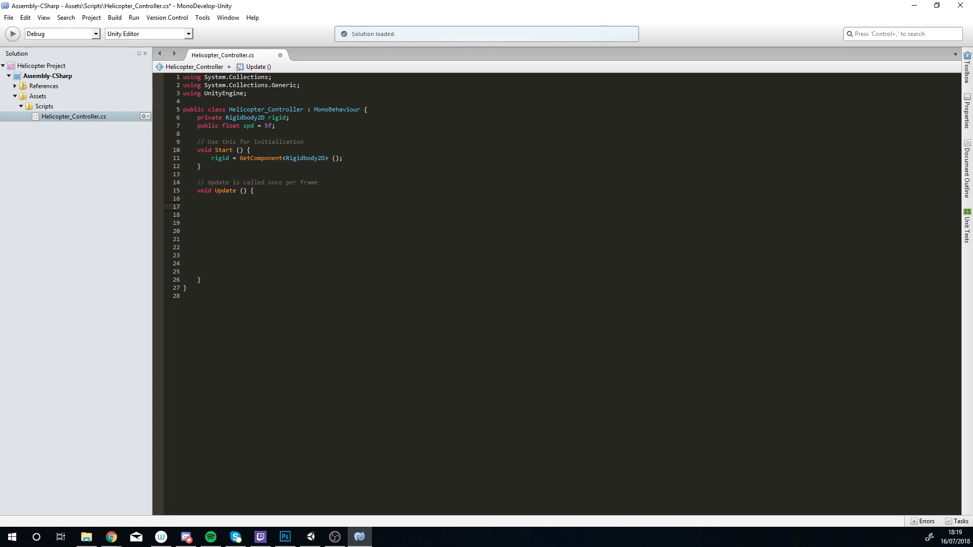
pyautogui.click(212, 206)
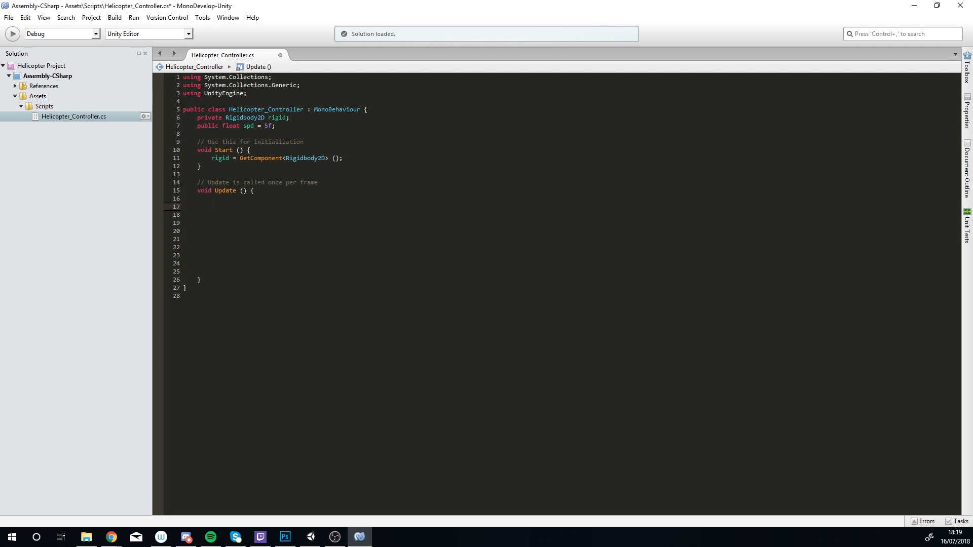
pyautogui.click(212, 206)
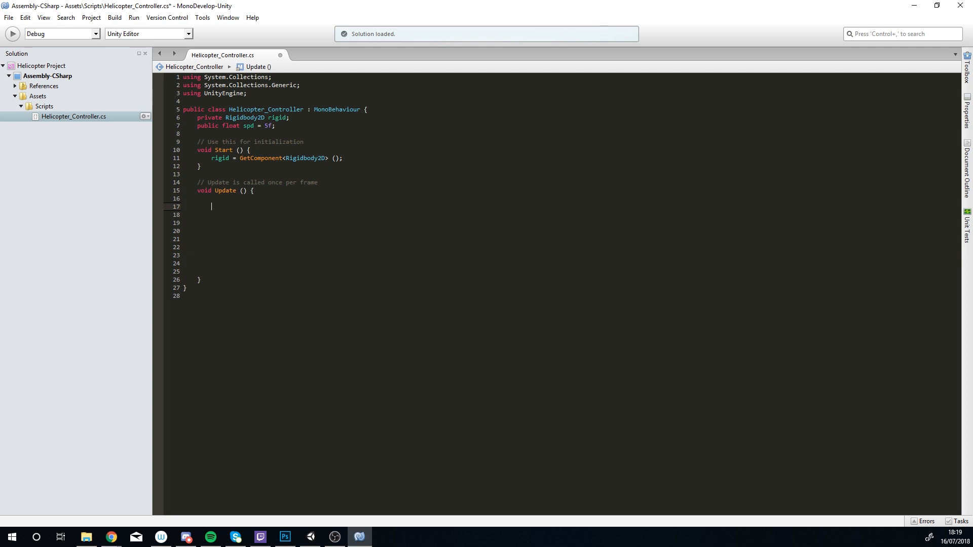
# Write 'if (Input.GetButtonDown ("Fire1")) {' inside Update, completing Input from suggestions.
pyautogui.write('if (')
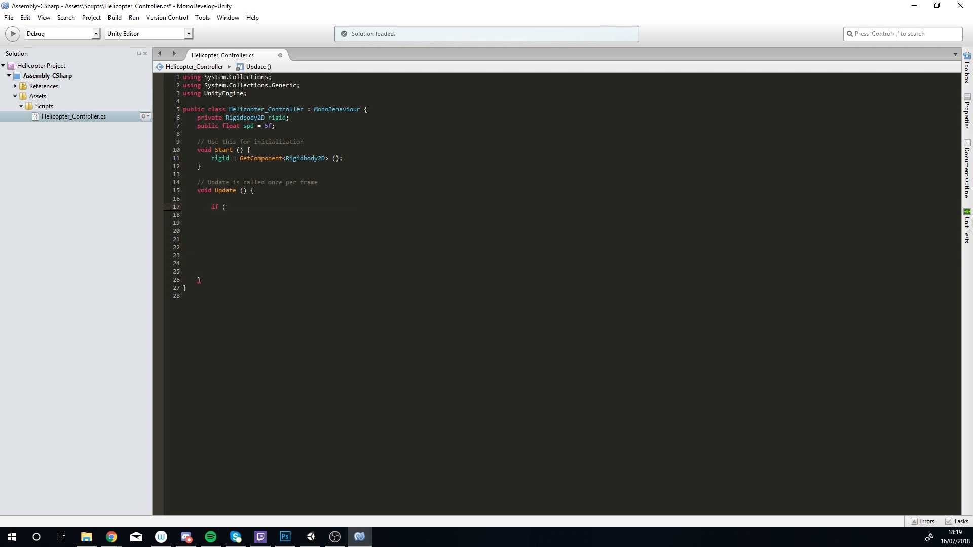
pyautogui.write('Inp')
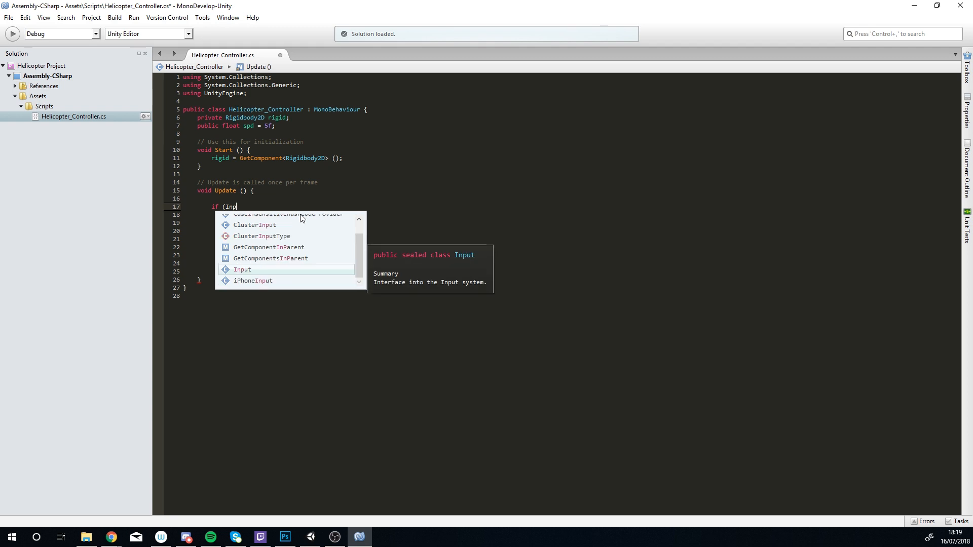
pyautogui.click(243, 270)
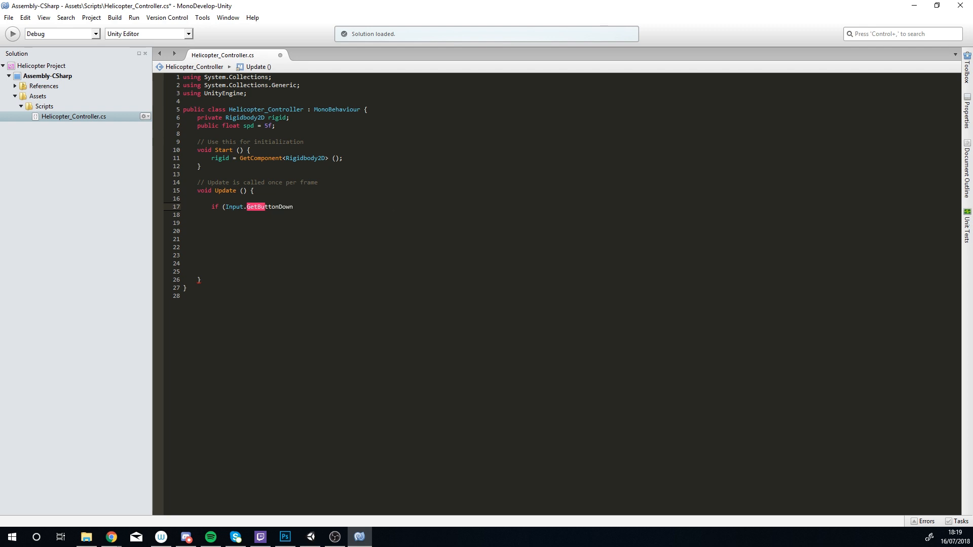
pyautogui.write('("')
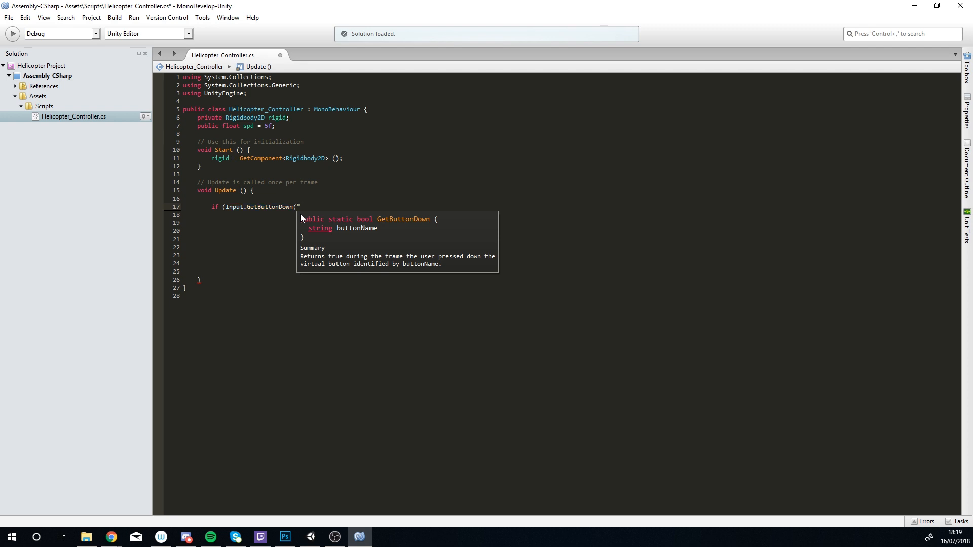
pyautogui.write('"')
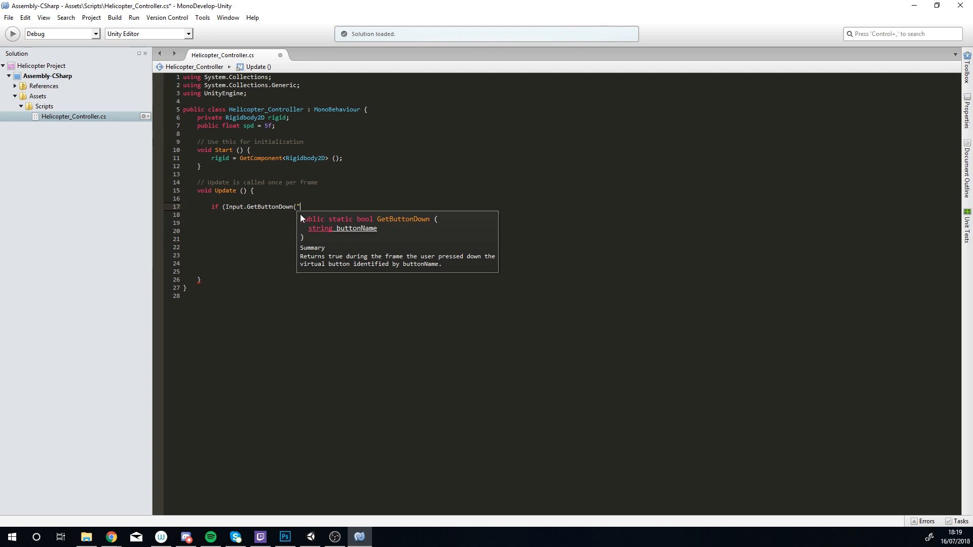
pyautogui.write('Fire')
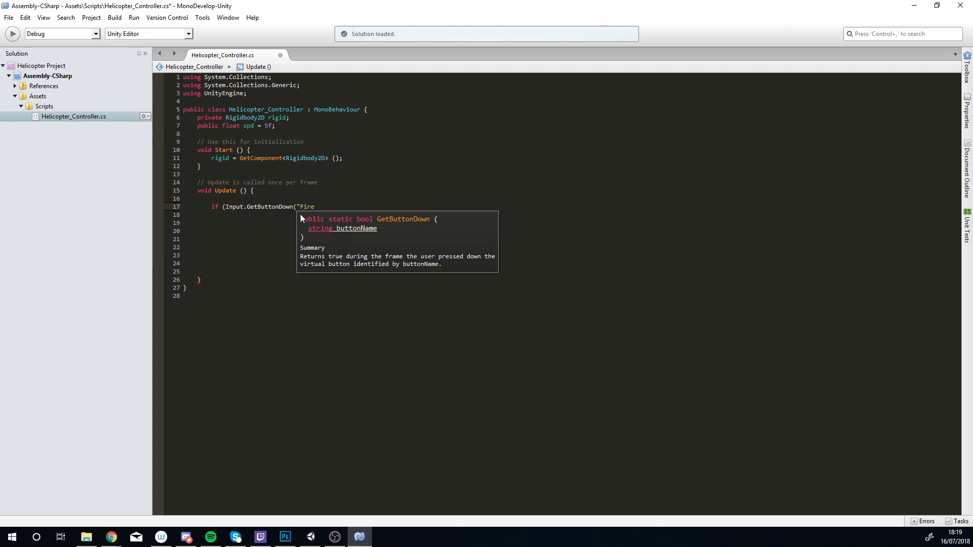
pyautogui.write('1')
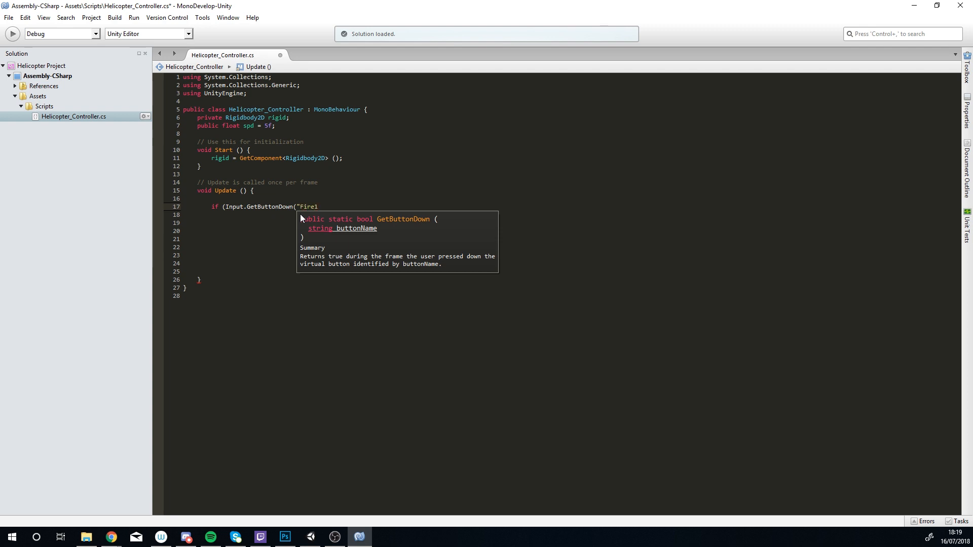
pyautogui.write('"')
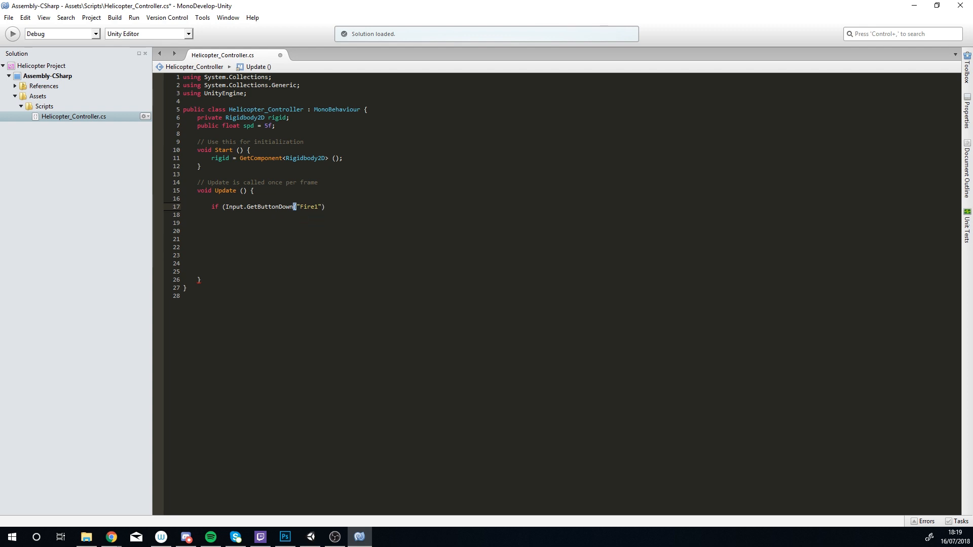
pyautogui.write(')')
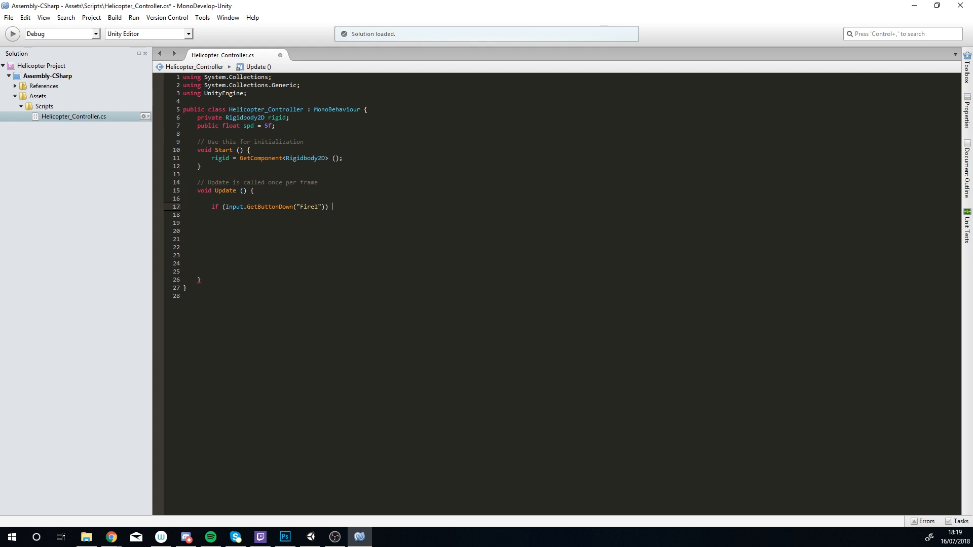
pyautogui.write('{')
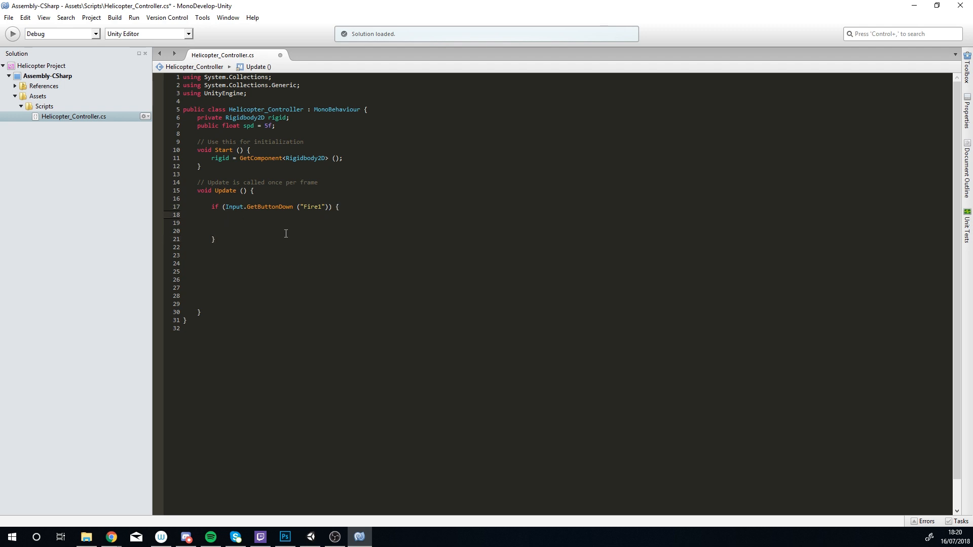
# Write 'rigid.velocity = new Vector2 (0, spd);' inside the Fire1 if block.
pyautogui.write('rigid')
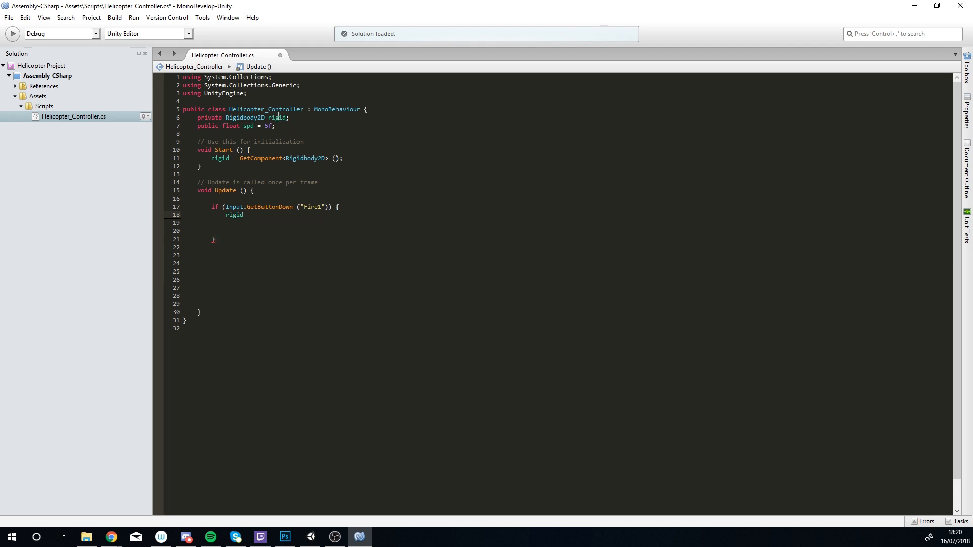
pyautogui.write('.')
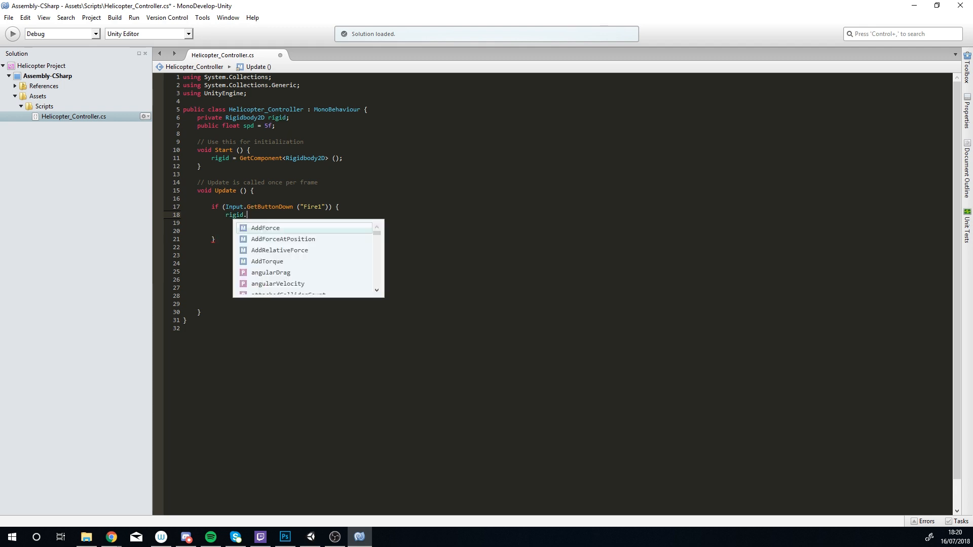
pyautogui.write('velocity')
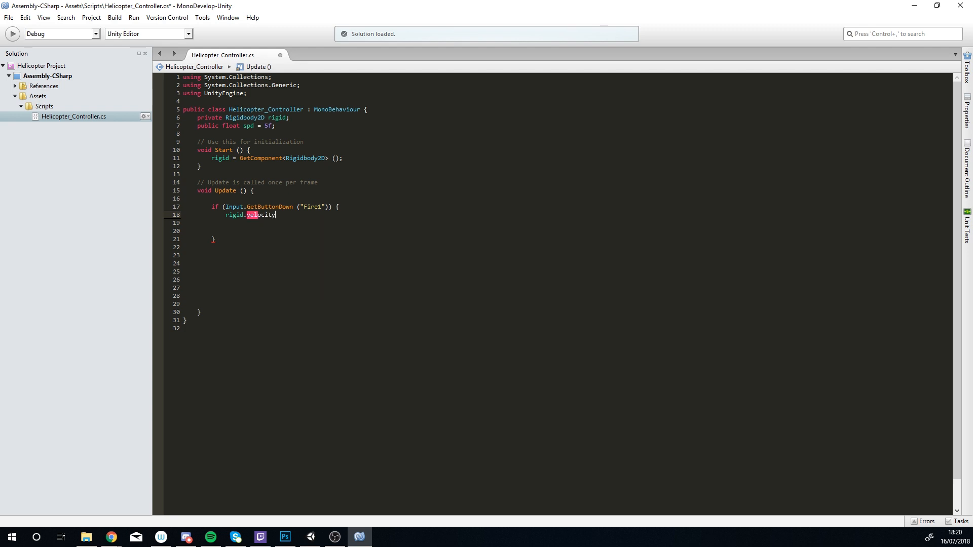
pyautogui.write('=')
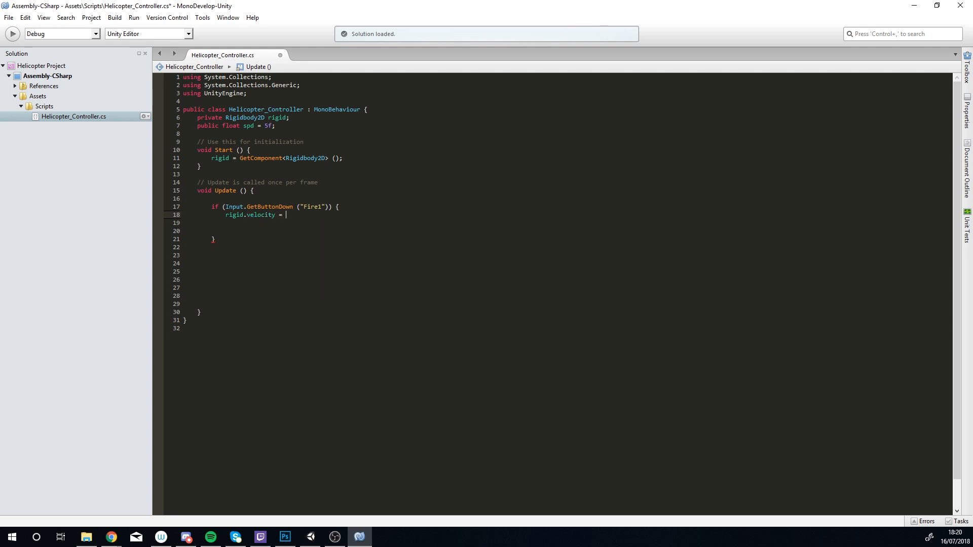
pyautogui.write('n')
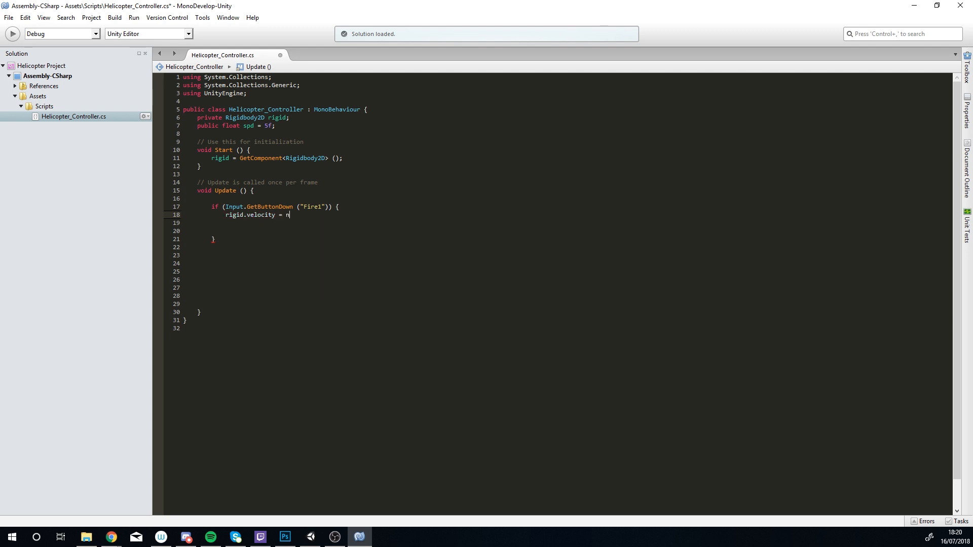
pyautogui.write('ew Vector2')
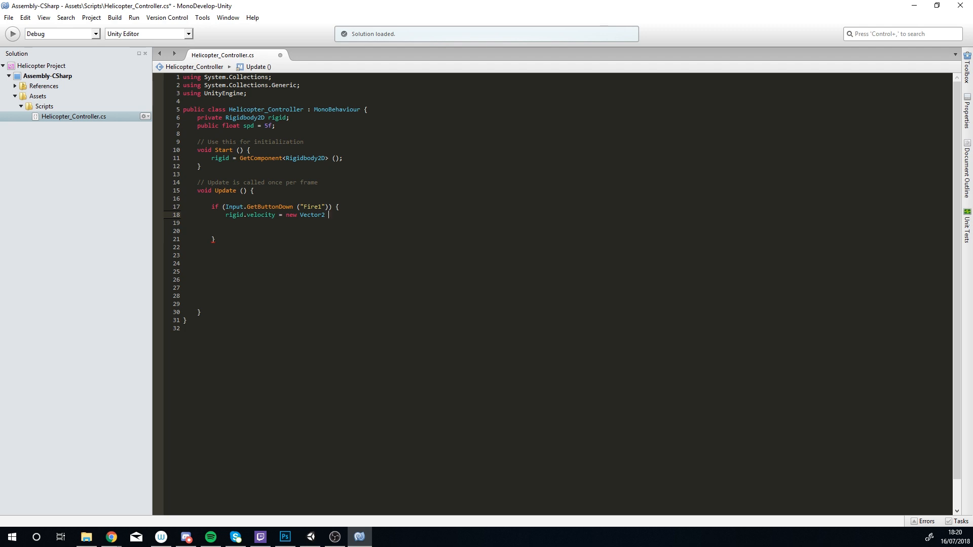
pyautogui.write('(0')
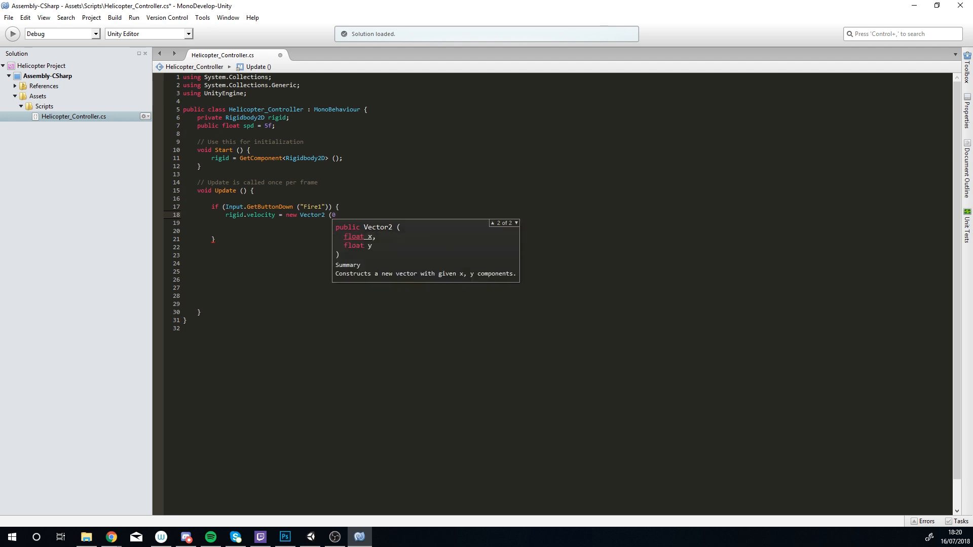
pyautogui.write(',')
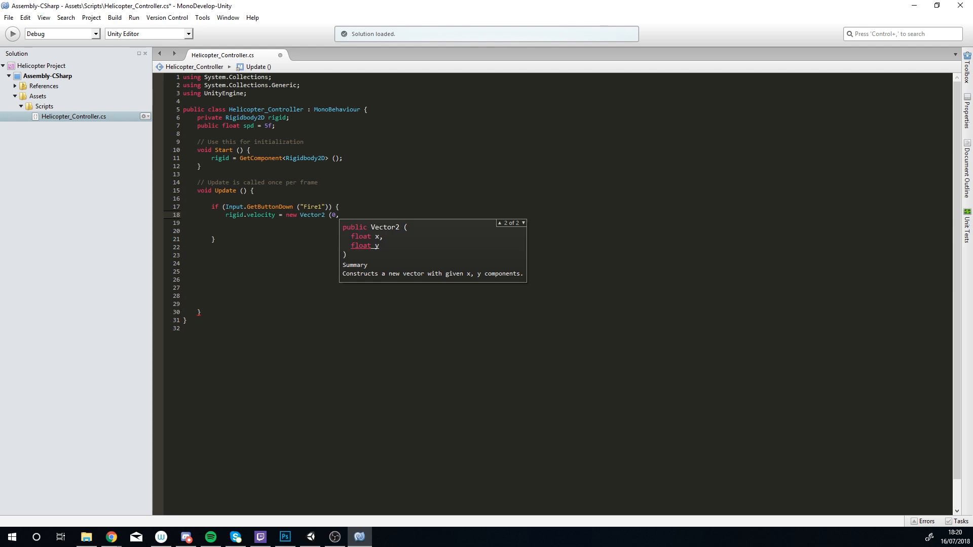
pyautogui.write('spd);')
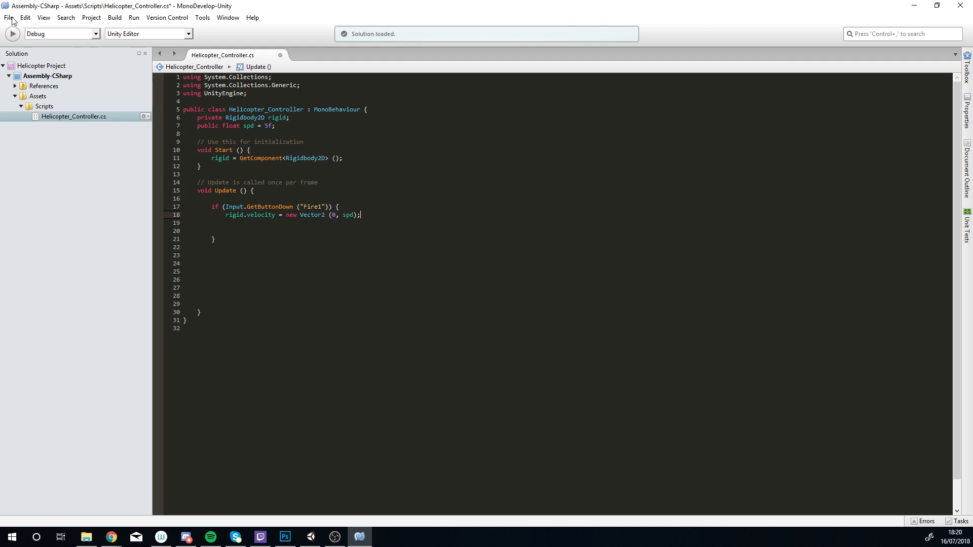
# Save the controller script with Ctrl+S and return to the Unity editor.
pyautogui.press('ctrl+s')
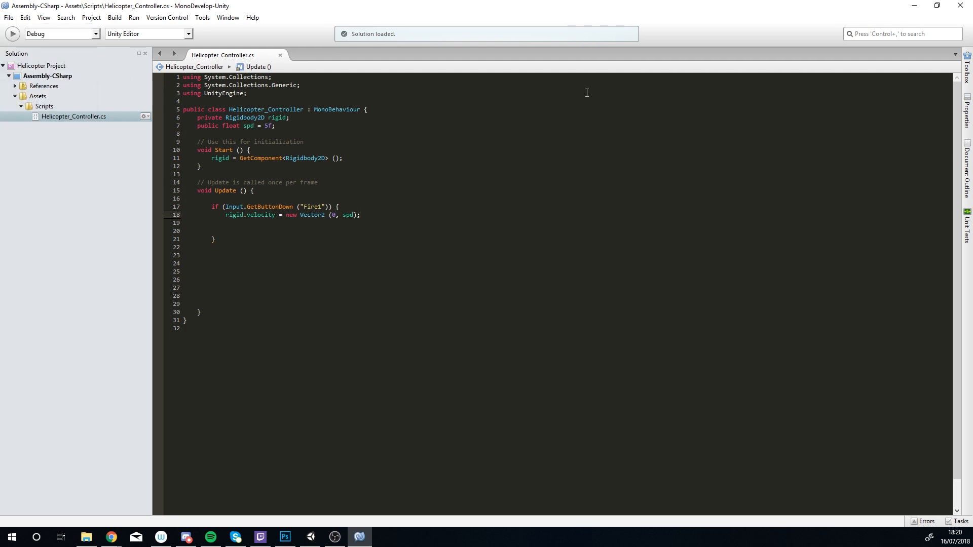
pyautogui.click(310, 537)
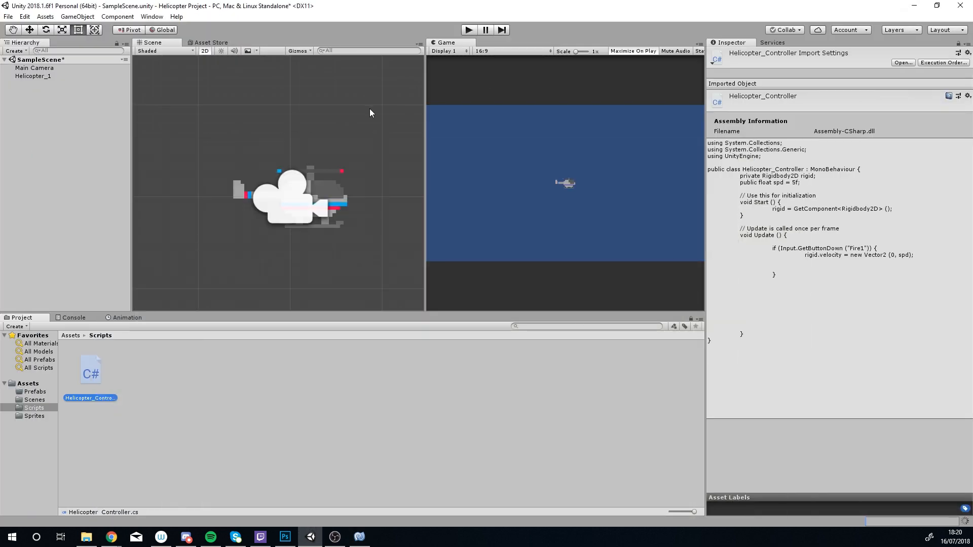
pyautogui.moveTo(34, 79)
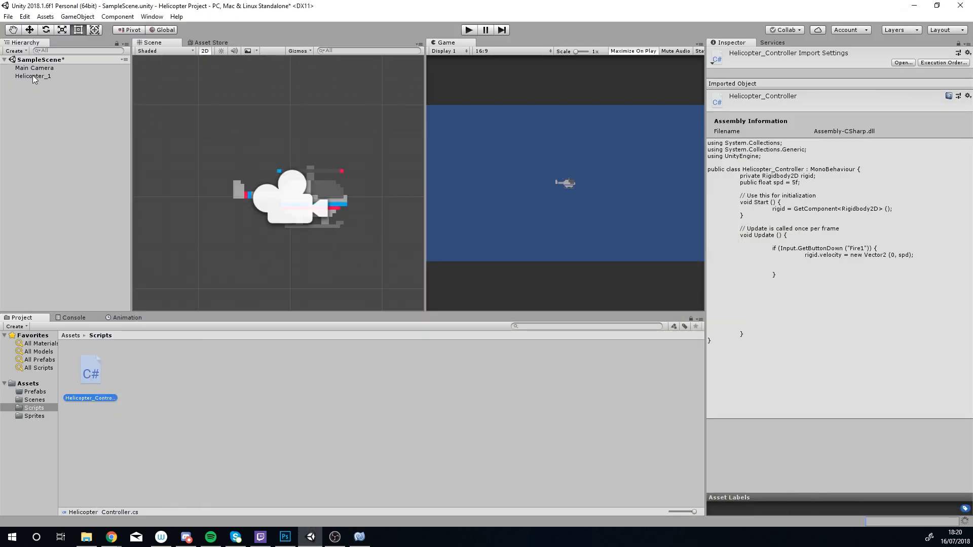
# Drag Helicopter_Controller.cs onto Helicopter_1 so it gains the script component with Spd 5.
pyautogui.click(32, 76)
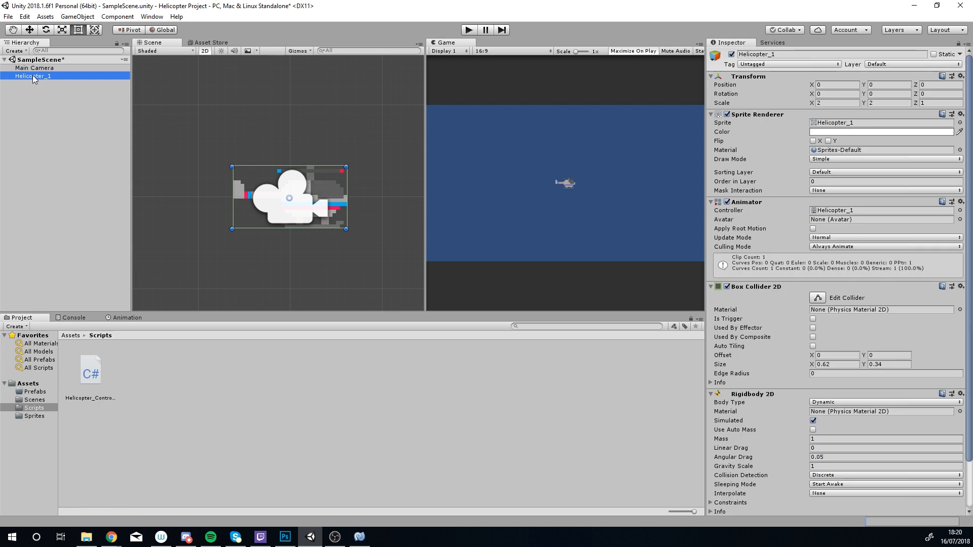
pyautogui.scroll(-3)
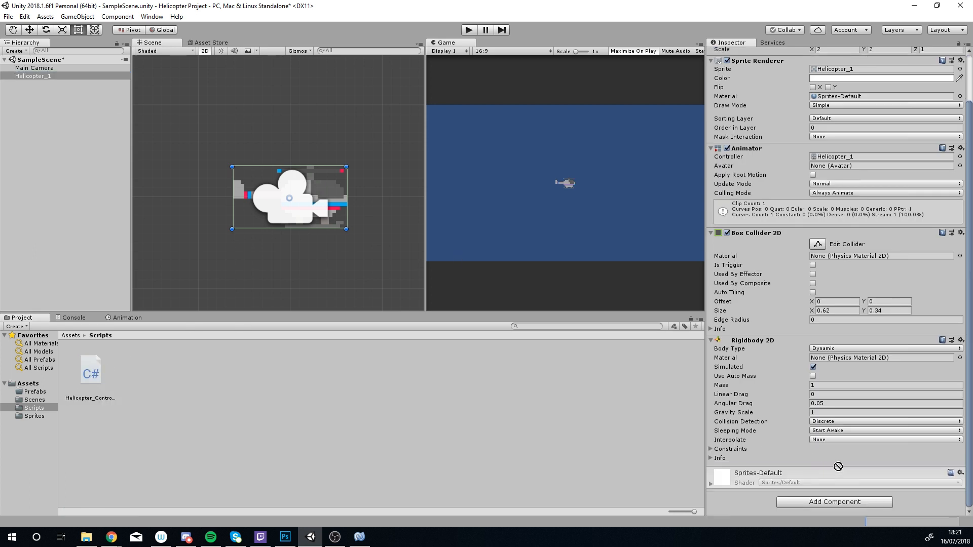
pyautogui.click(834, 501)
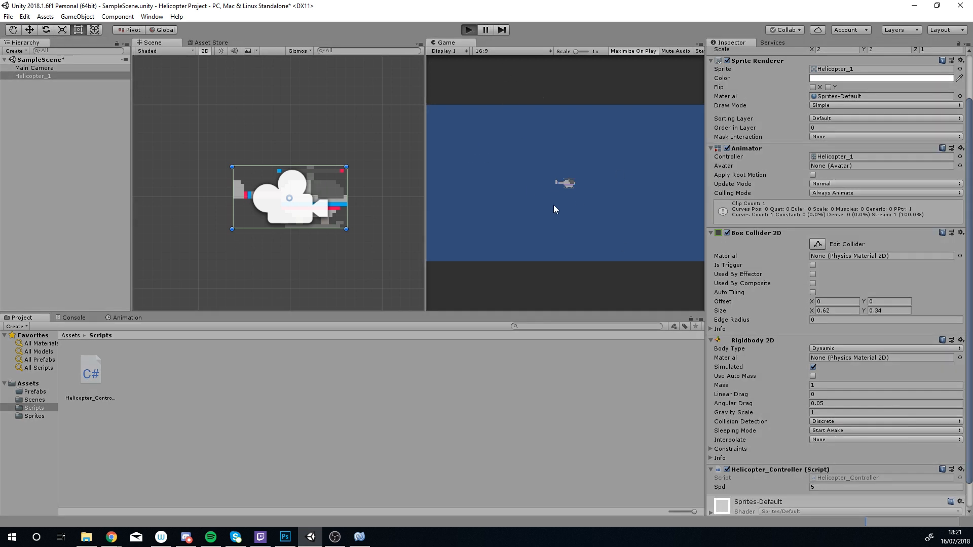
pyautogui.click(468, 29)
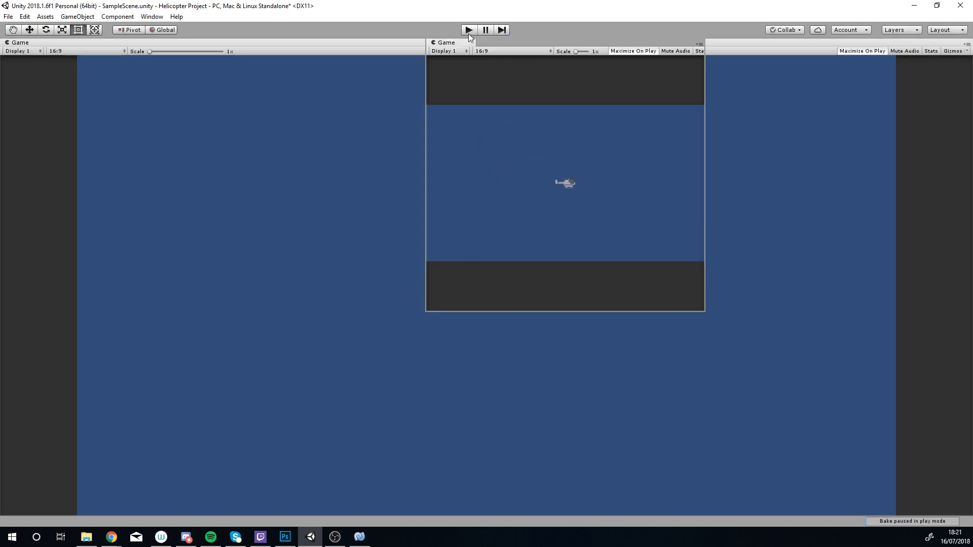
pyautogui.click(468, 29)
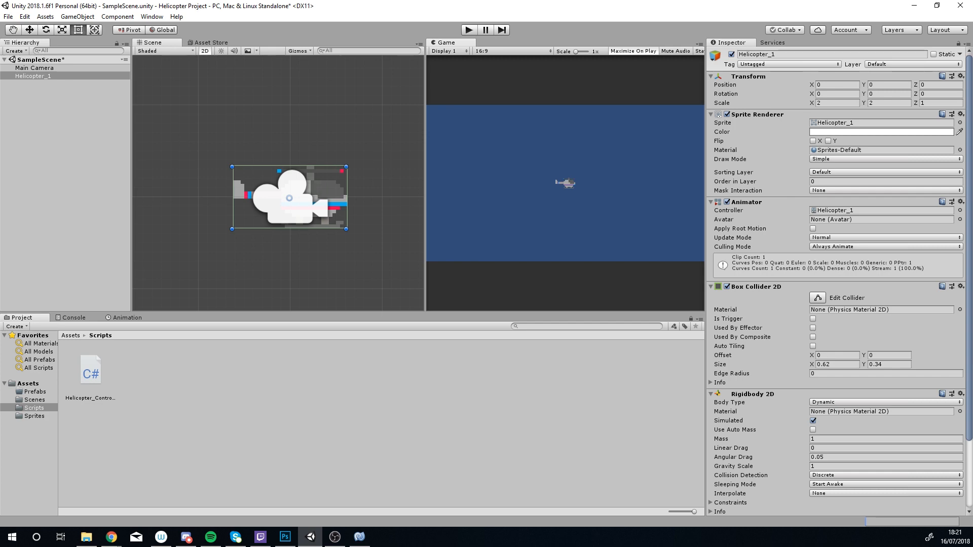